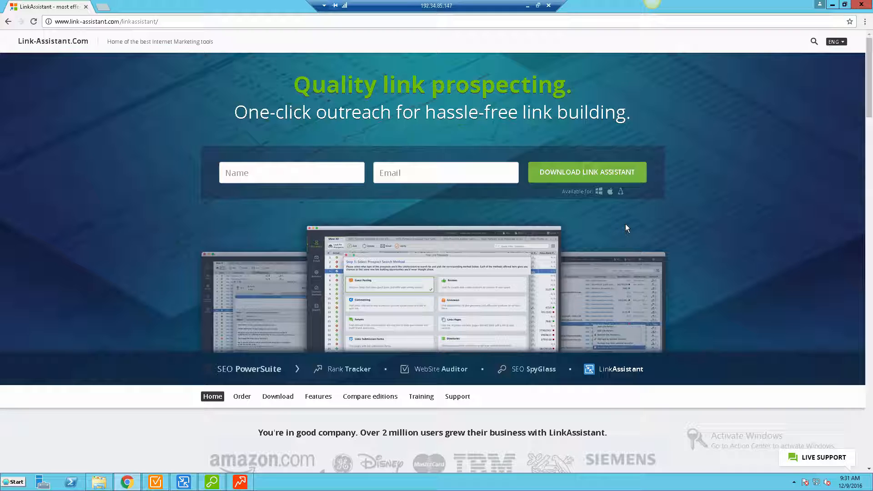
pyautogui.moveTo(627, 218)
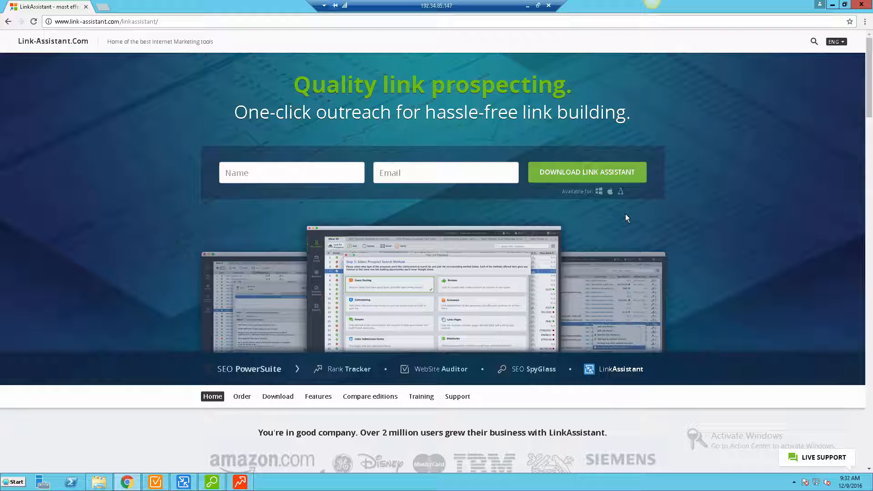
pyautogui.moveTo(614, 262)
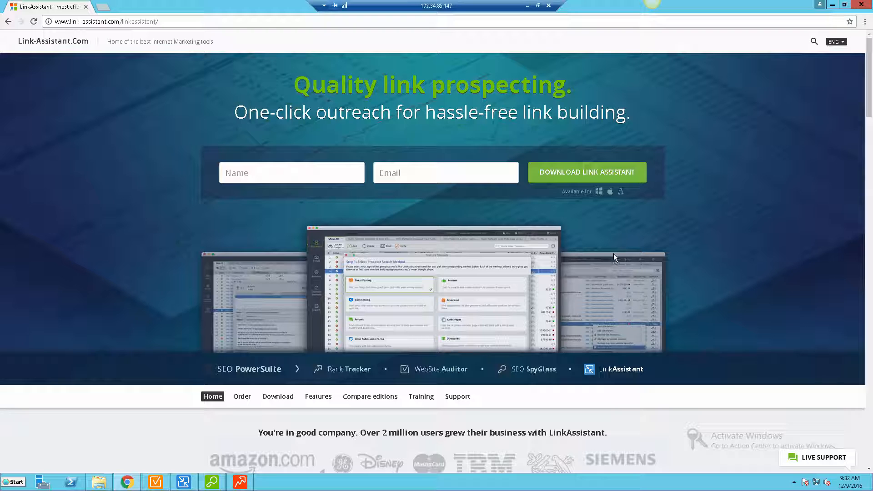
pyautogui.moveTo(574, 258)
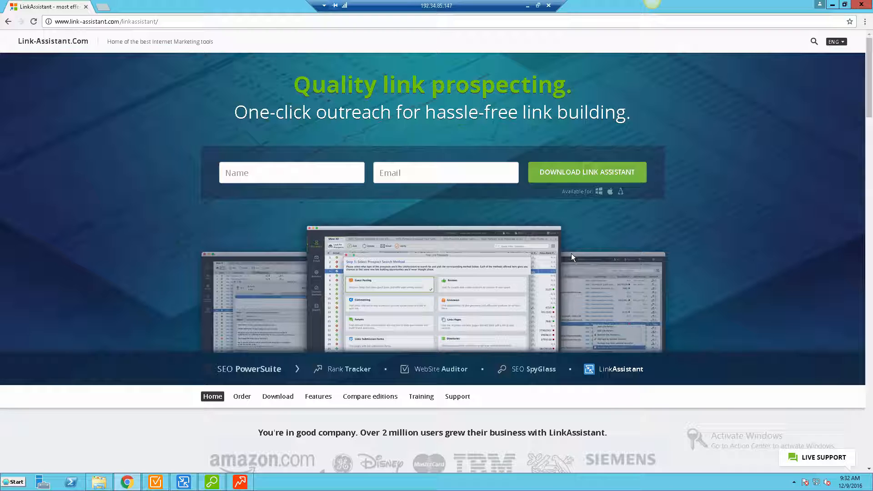
pyautogui.moveTo(203, 276)
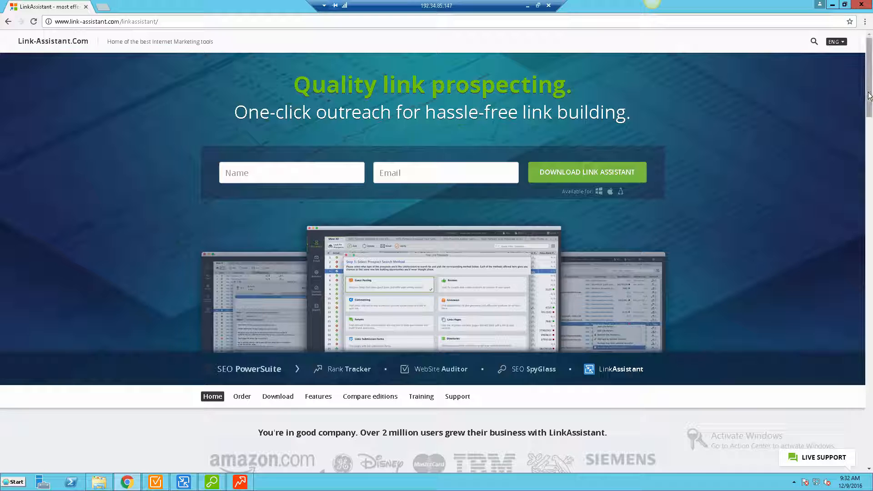
# Scroll past the customer logos down to the 'High quality link prospects' section
pyautogui.scroll(-3)
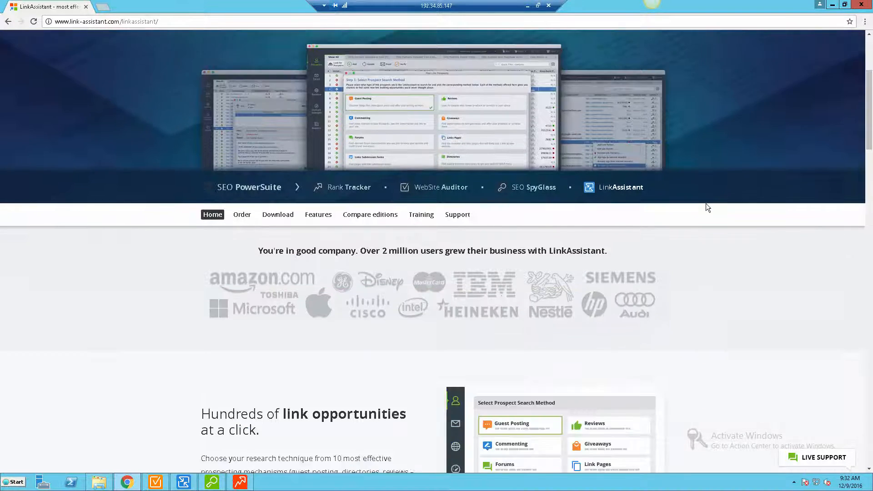
pyautogui.scroll(-3)
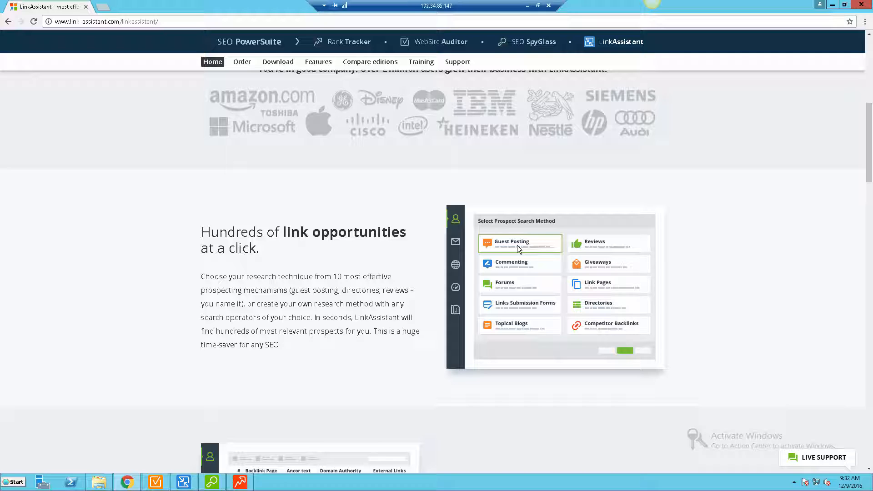
pyautogui.moveTo(519, 329)
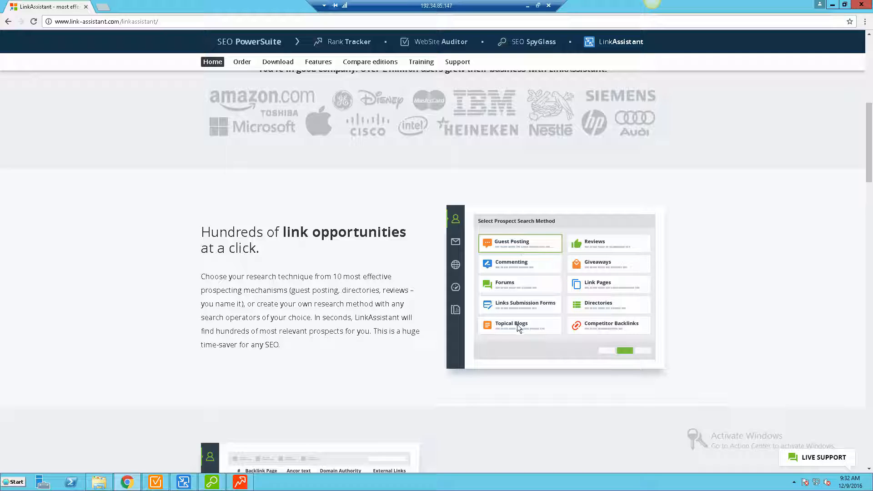
pyautogui.moveTo(527, 307)
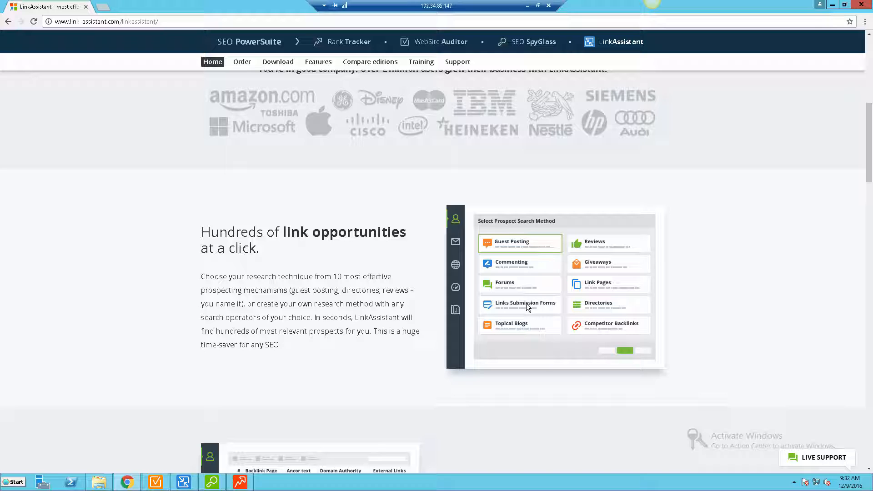
pyautogui.scroll(-3)
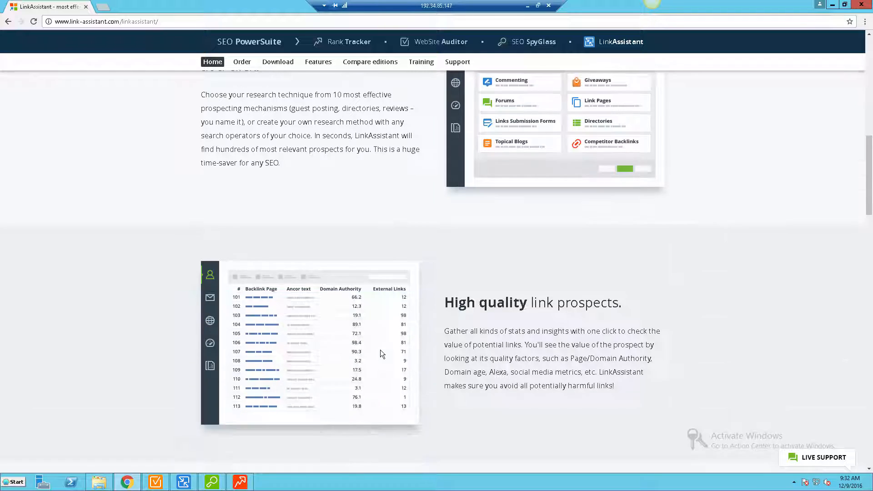
pyautogui.scroll(-3)
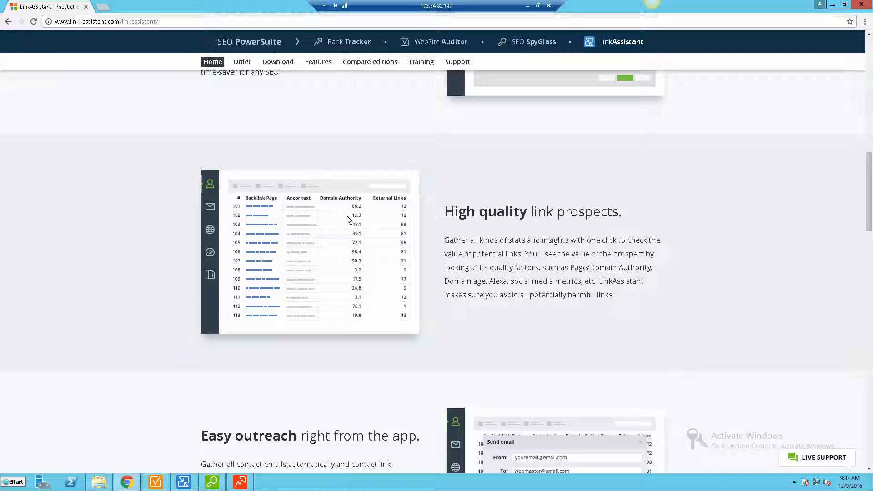
pyautogui.moveTo(556, 259)
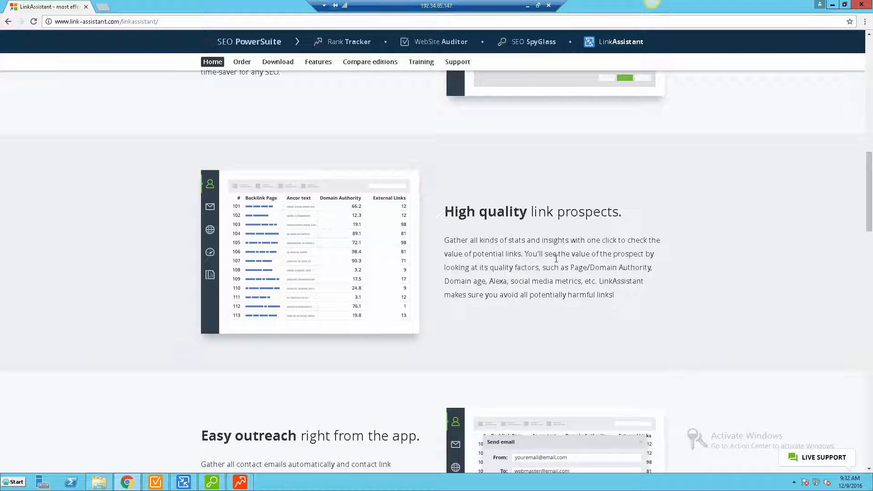
pyautogui.moveTo(512, 256)
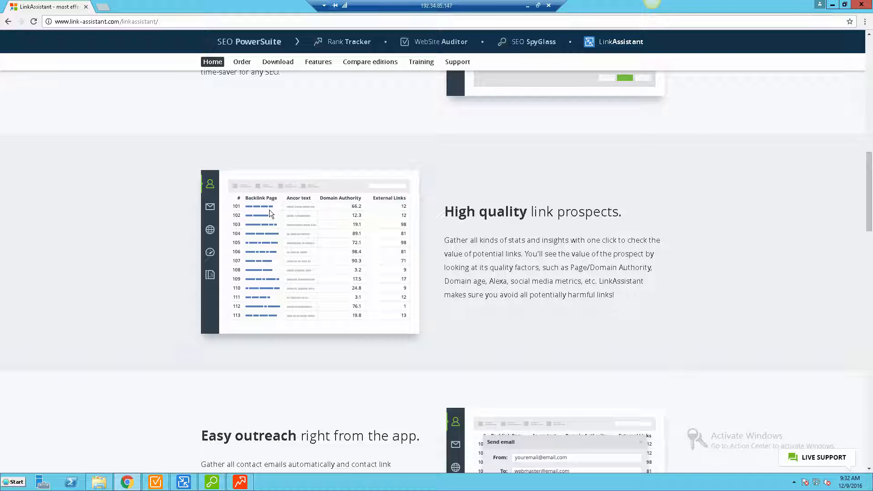
# Scroll past 'Easy outreach' down to the 'One-click link verification' section
pyautogui.scroll(-3)
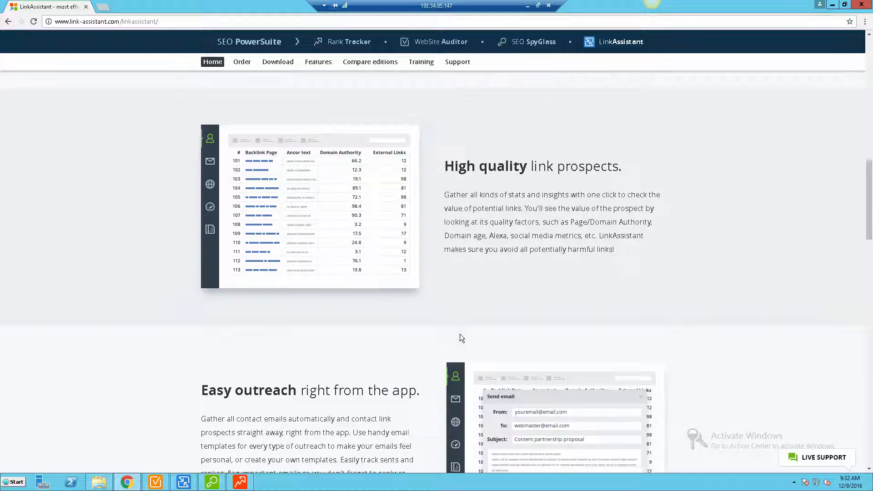
pyautogui.scroll(-3)
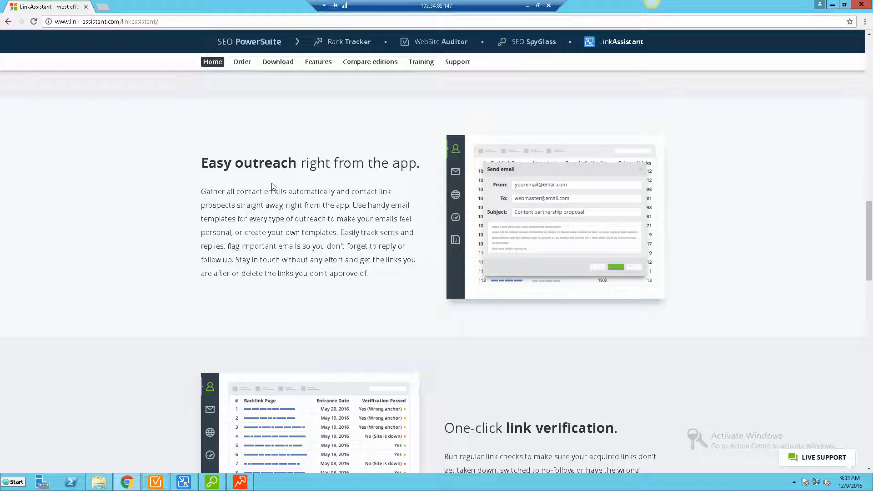
pyautogui.moveTo(275, 188)
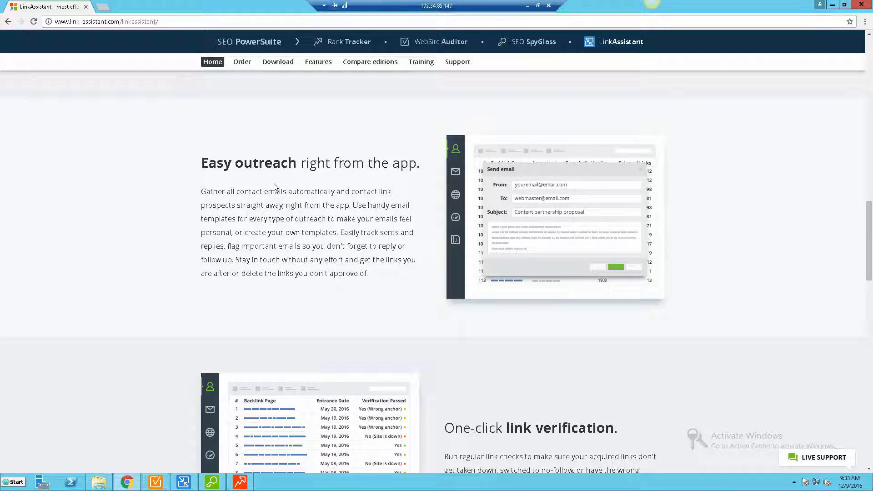
pyautogui.moveTo(285, 186)
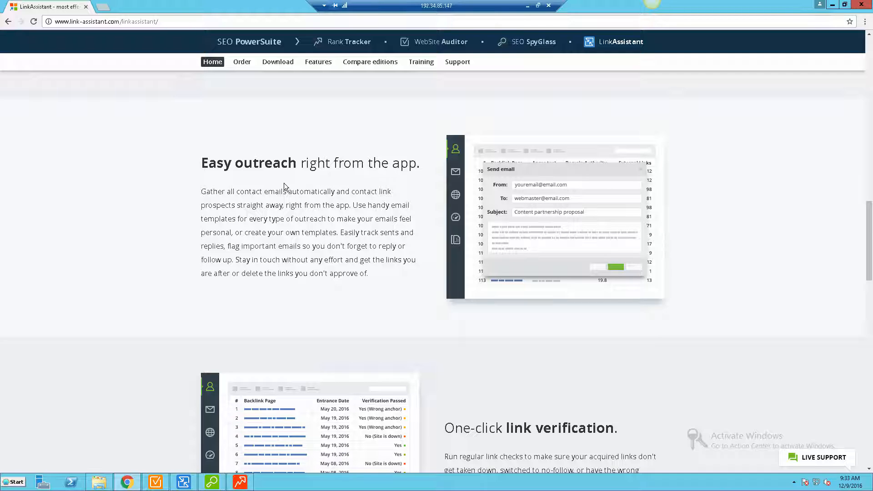
pyautogui.moveTo(304, 228)
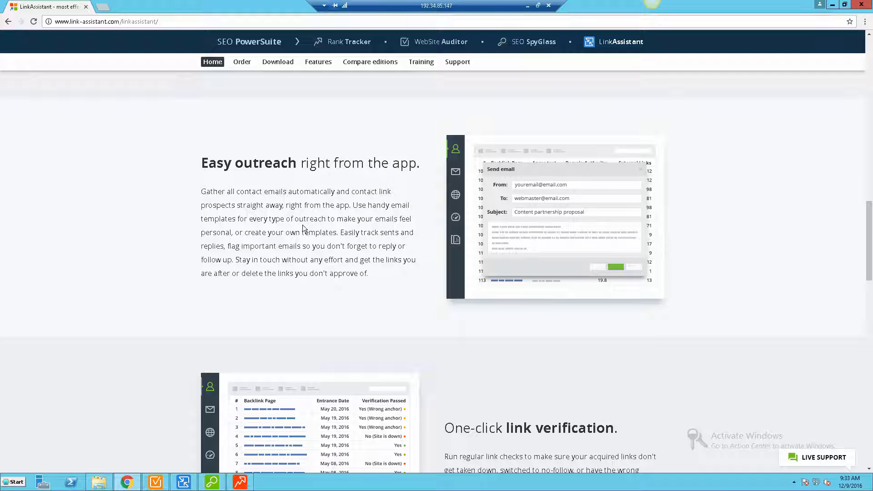
pyautogui.scroll(-3)
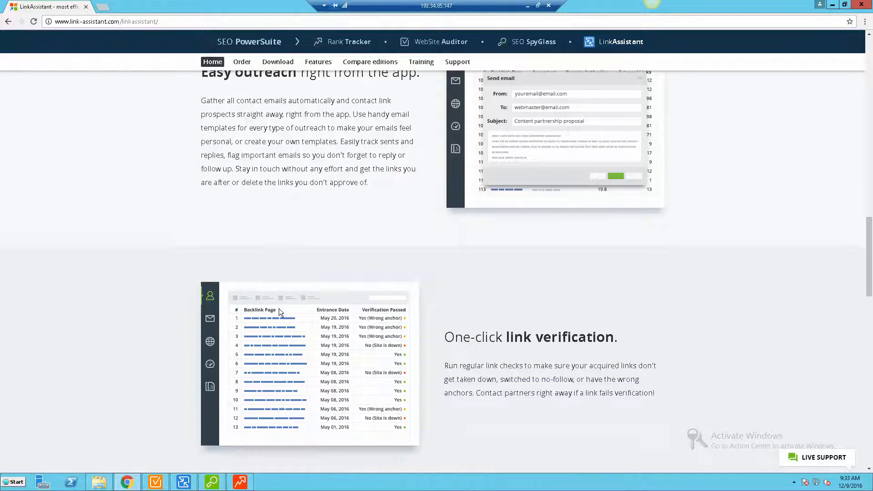
pyautogui.scroll(-3)
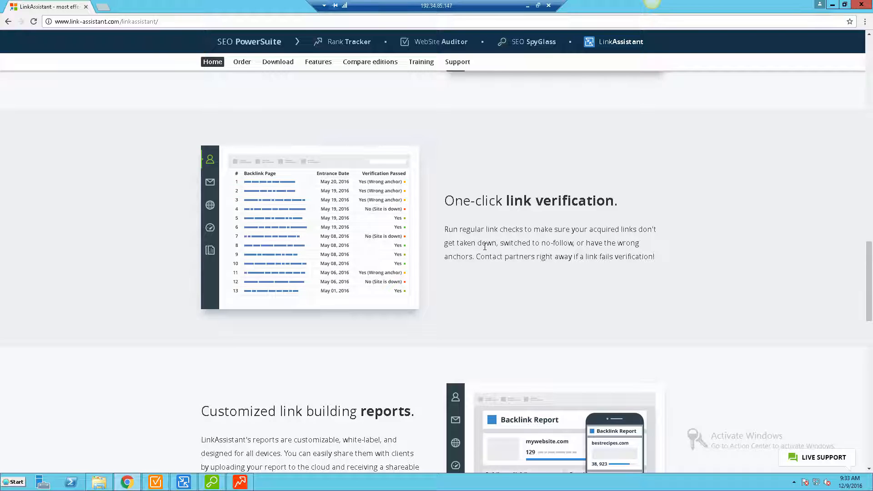
pyautogui.moveTo(484, 252)
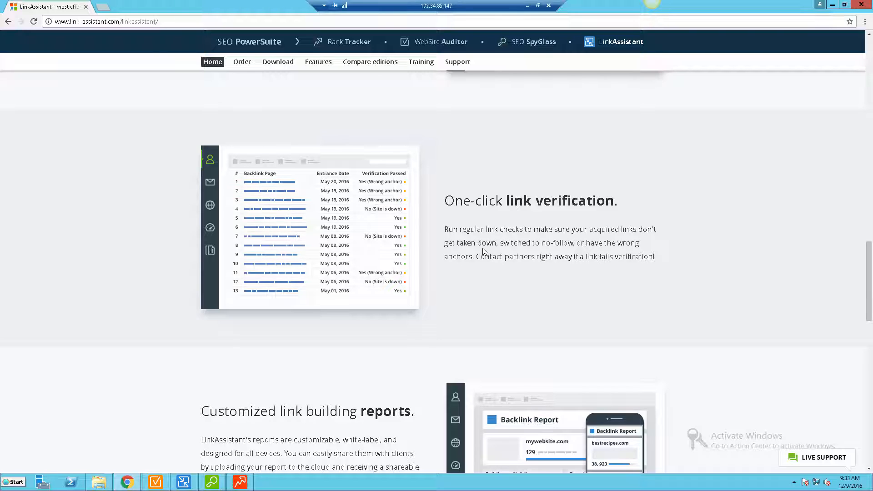
pyautogui.moveTo(483, 245)
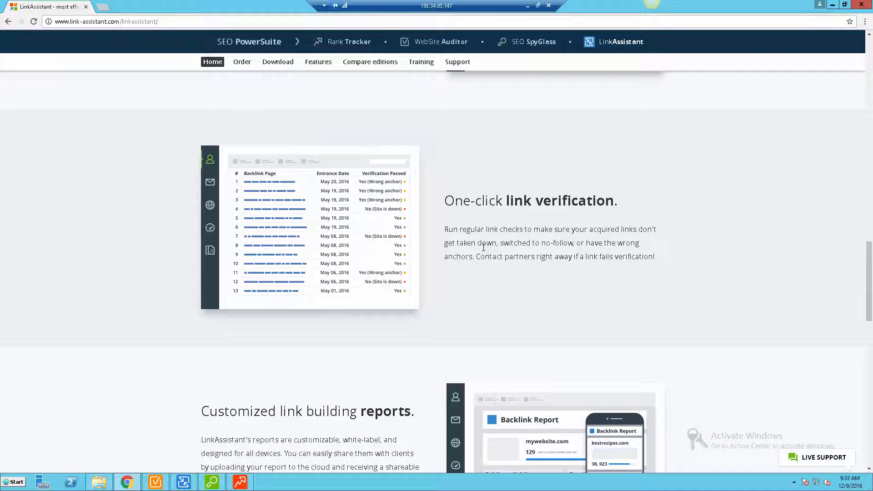
pyautogui.moveTo(388, 224)
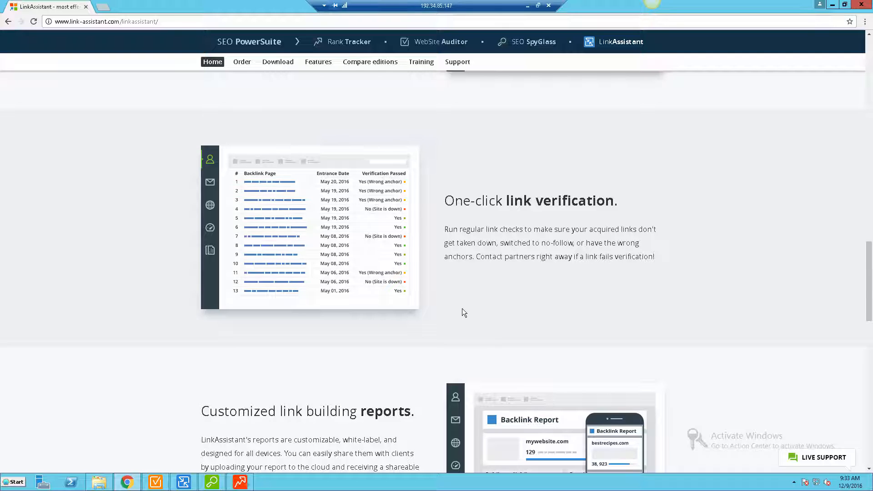
# Scroll down to 'Customized link building reports' and the 'Why LinkAssistant?' heading
pyautogui.scroll(-3)
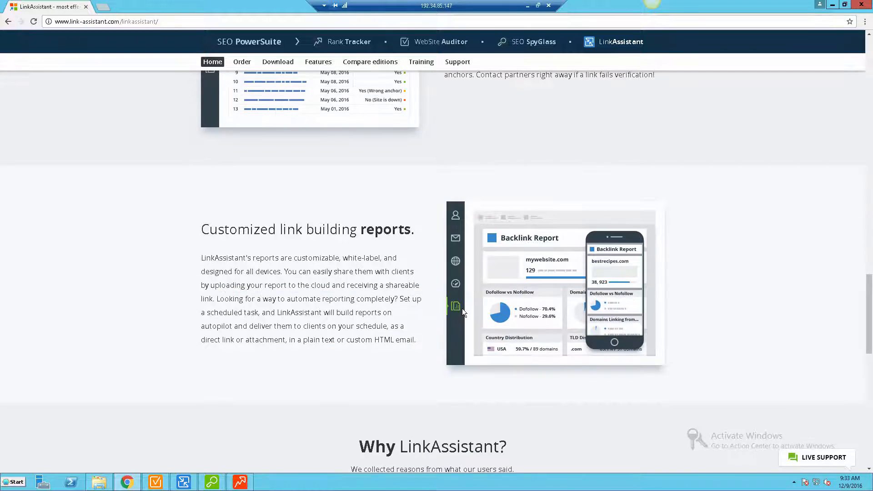
pyautogui.scroll(-3)
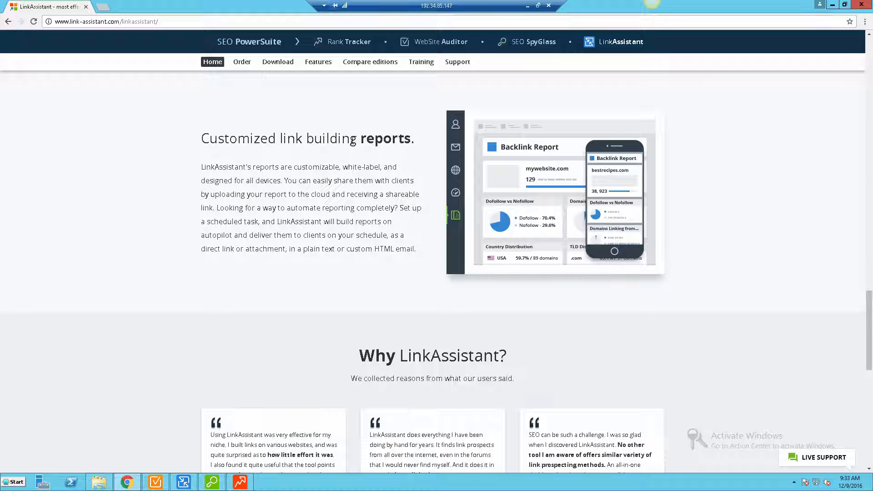
pyautogui.scroll(-3)
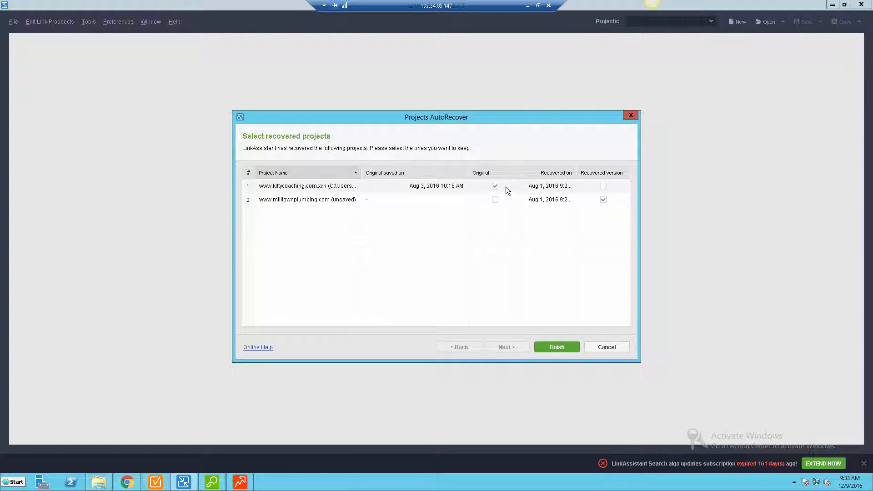
pyautogui.click(495, 186)
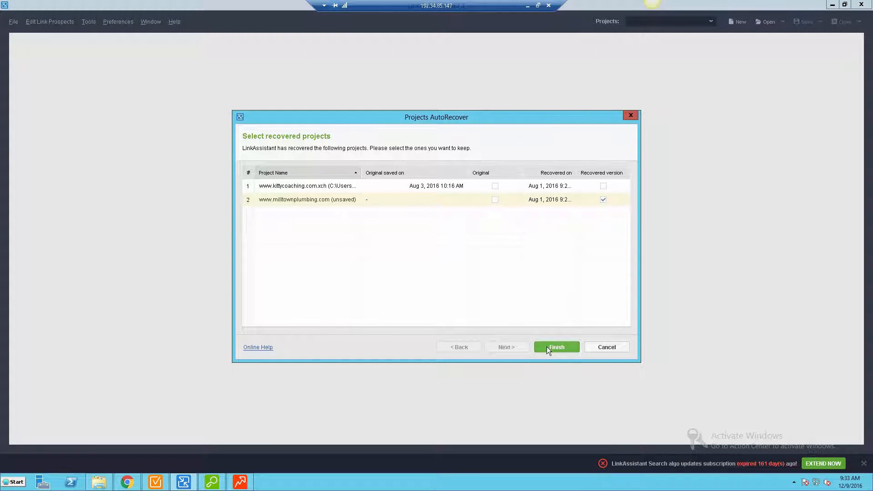
pyautogui.click(557, 348)
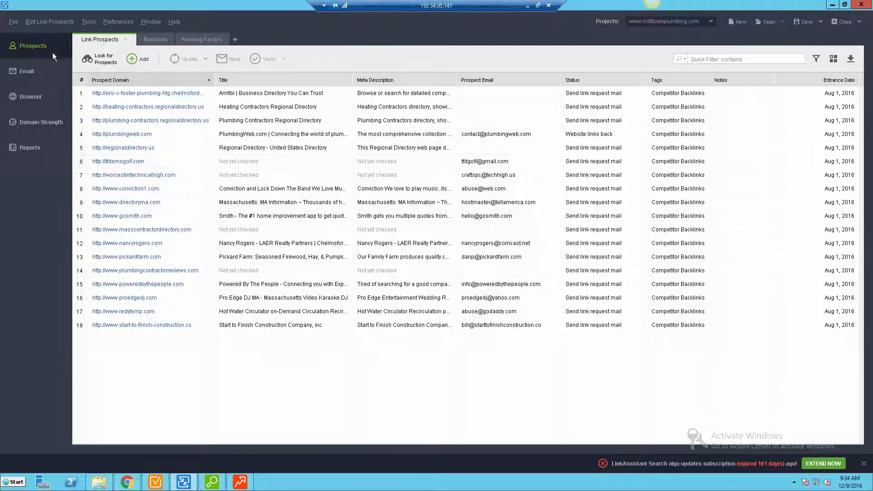
pyautogui.moveTo(628, 35)
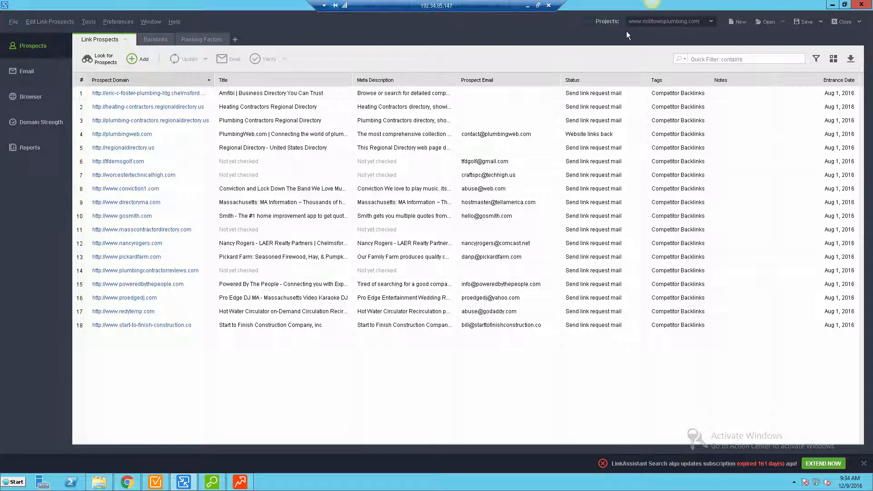
pyautogui.moveTo(343, 86)
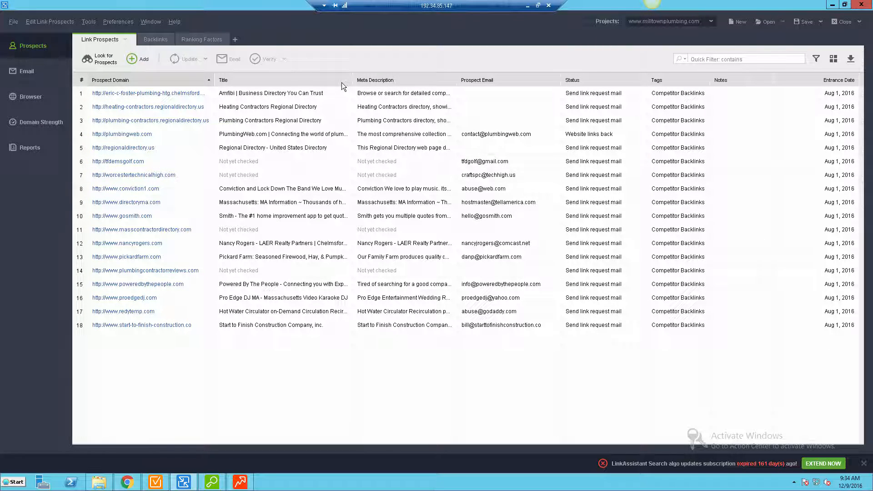
pyautogui.moveTo(148, 95)
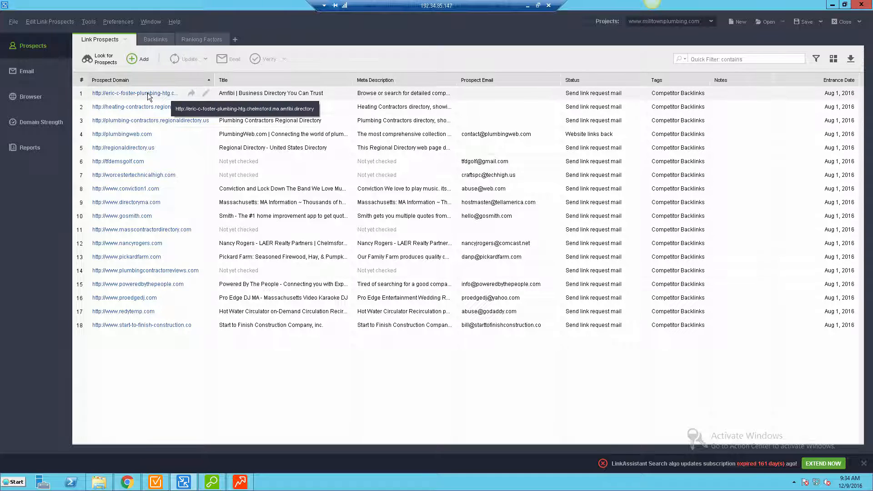
pyautogui.moveTo(159, 126)
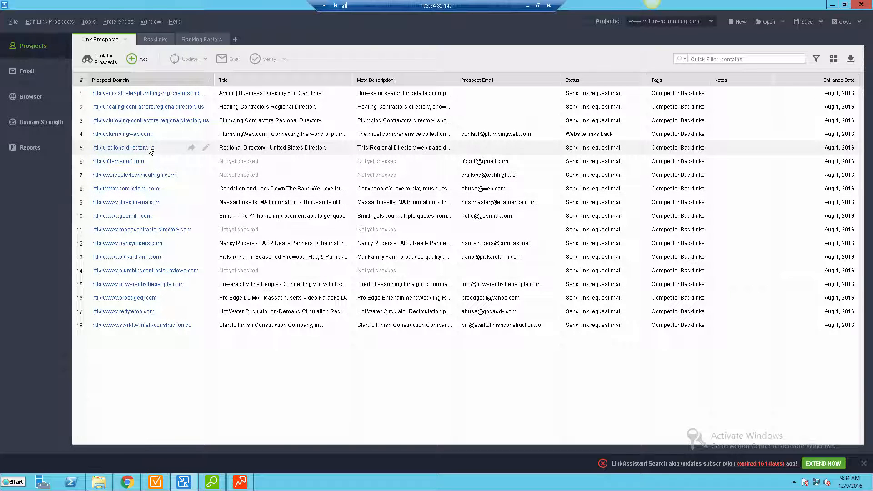
pyautogui.moveTo(147, 111)
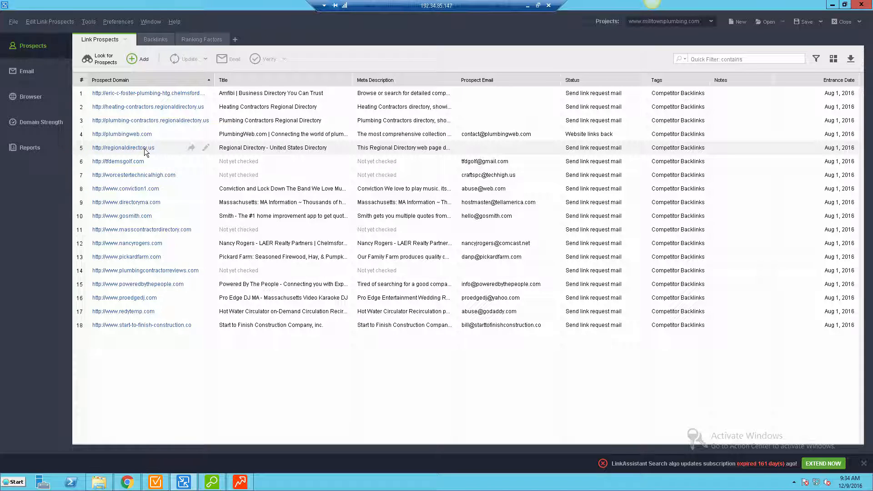
pyautogui.click(122, 134)
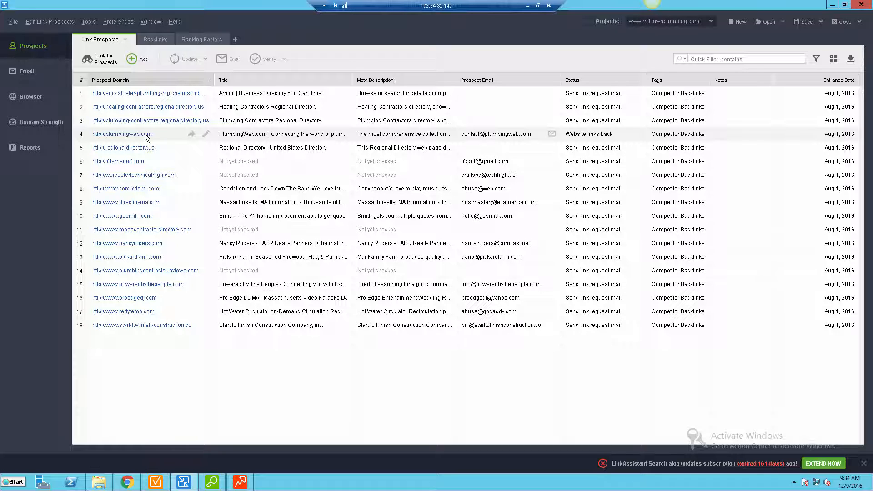
pyautogui.moveTo(598, 139)
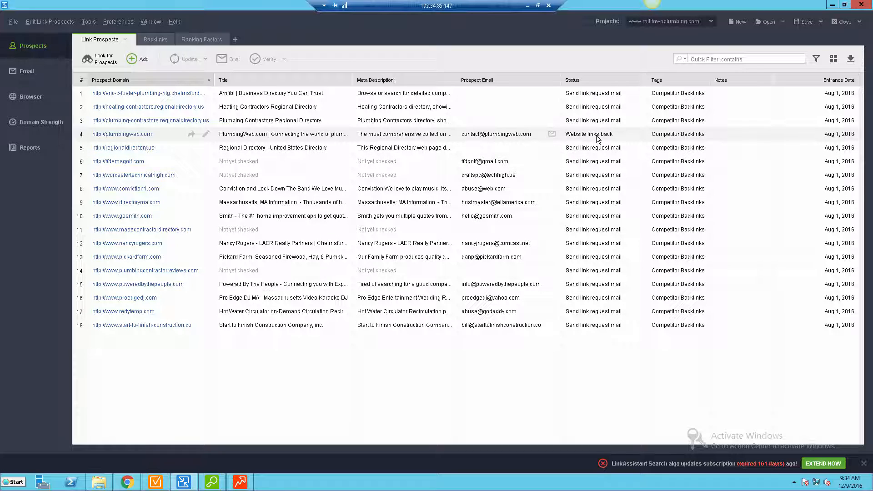
pyautogui.moveTo(564, 139)
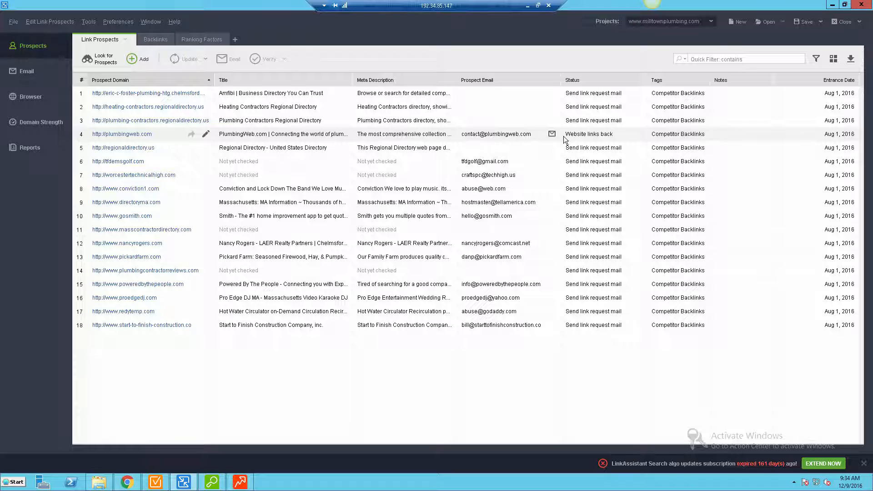
pyautogui.moveTo(591, 138)
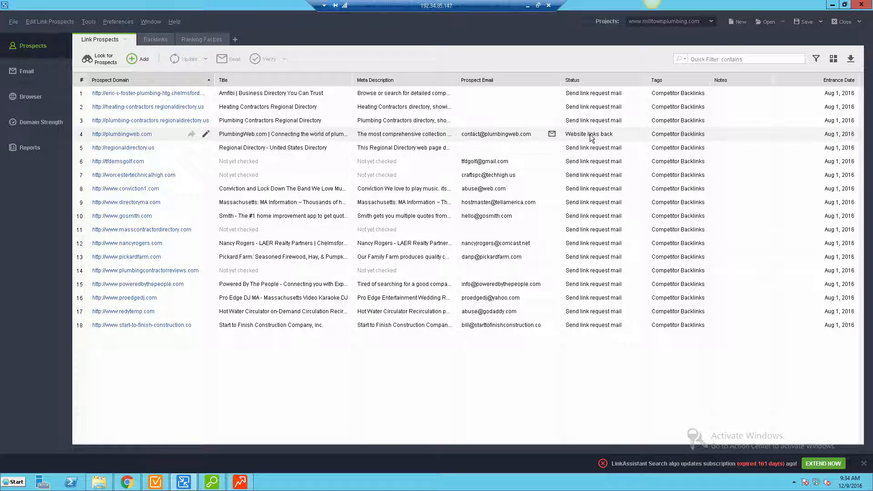
pyautogui.moveTo(613, 143)
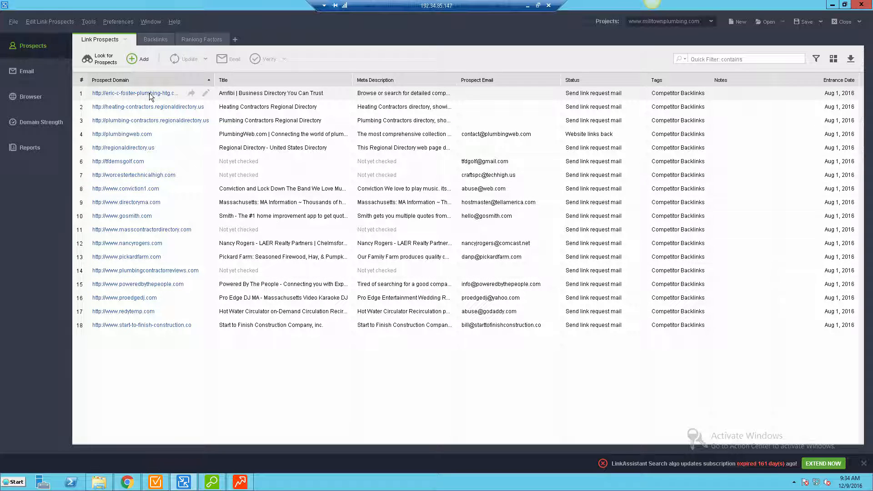
pyautogui.moveTo(151, 96)
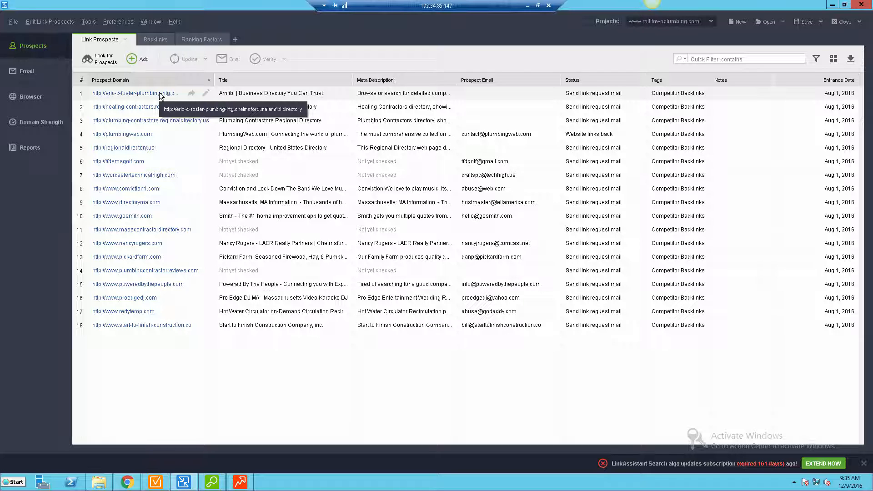
pyautogui.moveTo(150, 233)
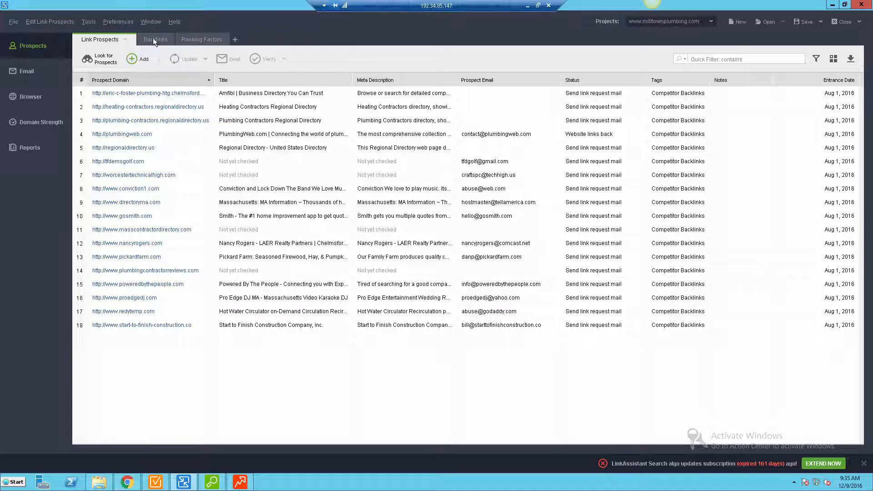
pyautogui.click(155, 39)
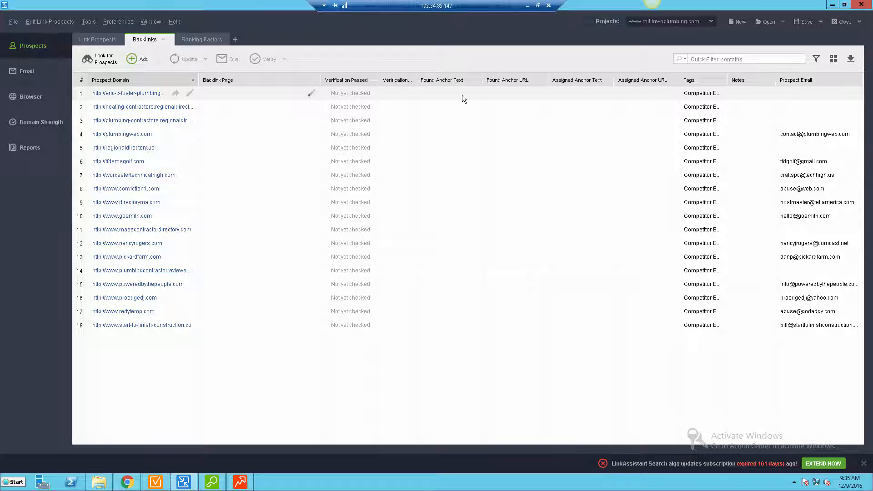
pyautogui.moveTo(460, 98)
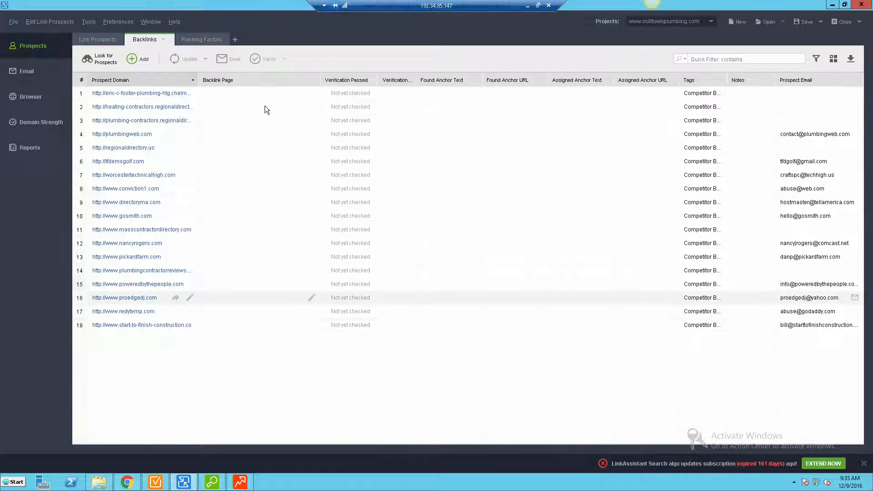
pyautogui.click(202, 39)
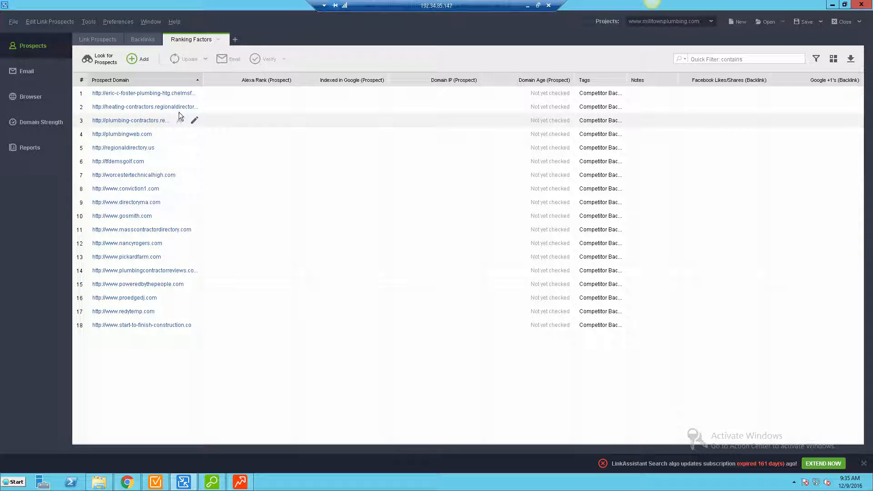
pyautogui.click(97, 39)
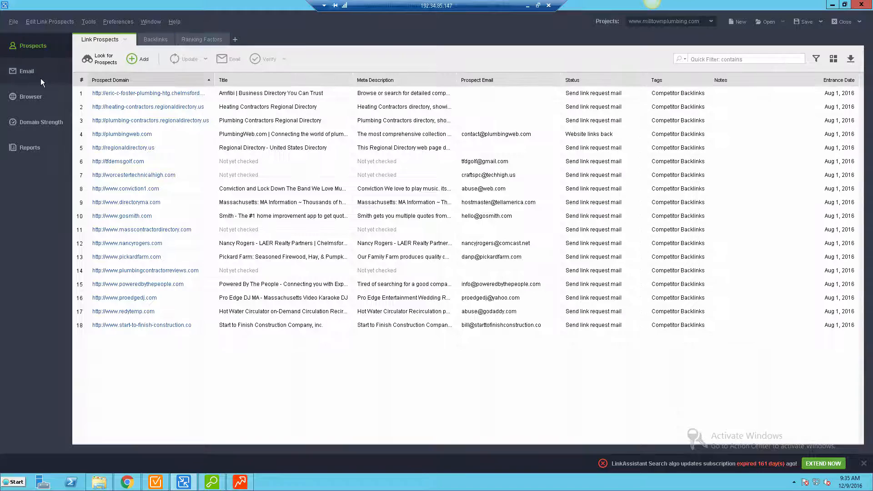
# Switch to Email, back to Prospects, then to Email again showing empty folders
pyautogui.click(22, 71)
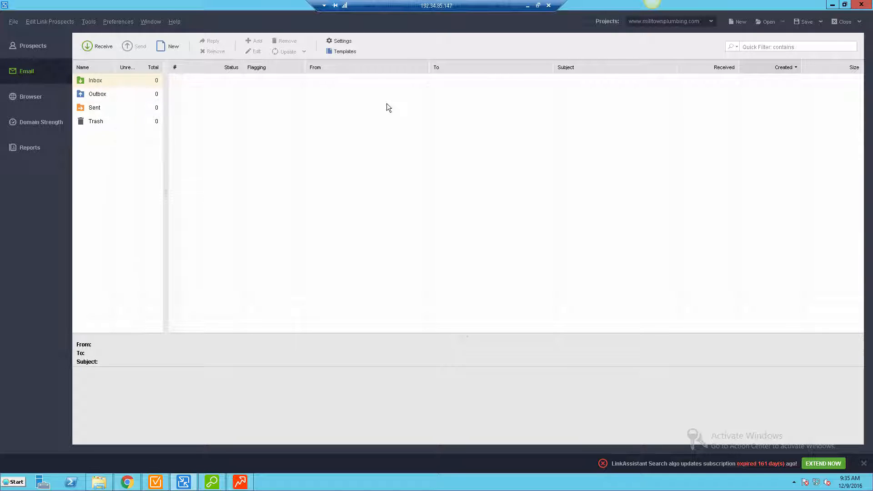
pyautogui.moveTo(345, 51)
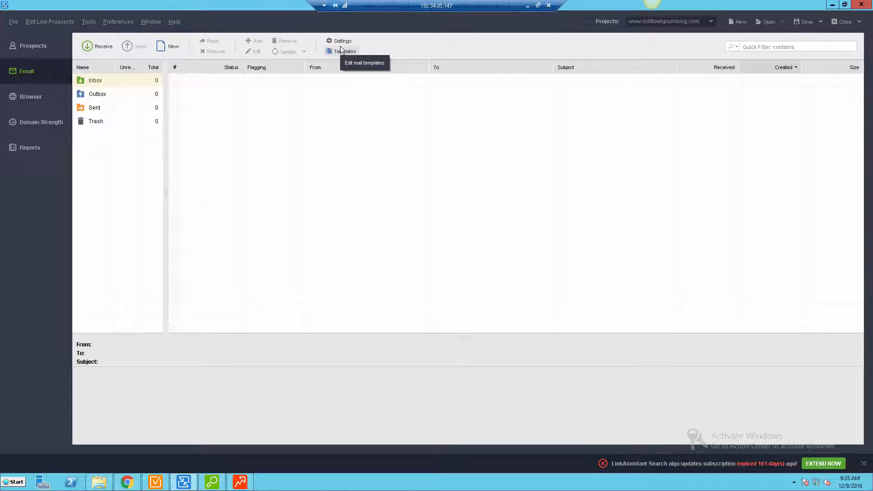
pyautogui.moveTo(260, 41)
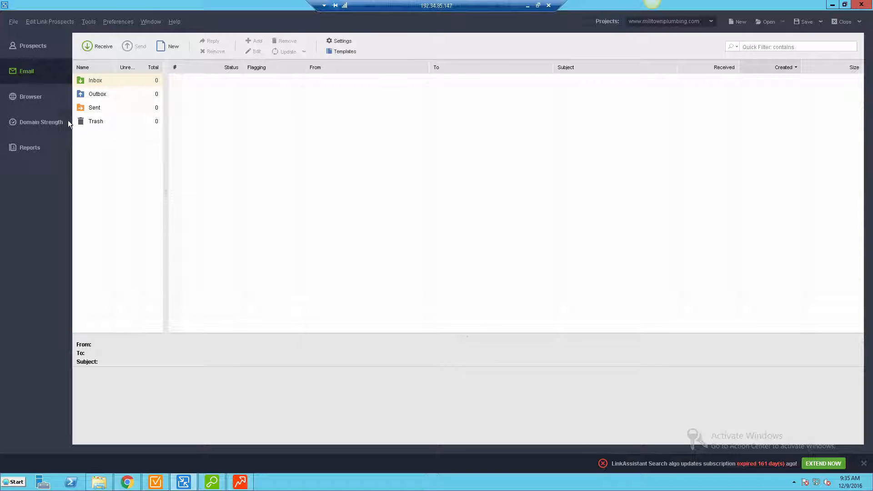
pyautogui.click(28, 46)
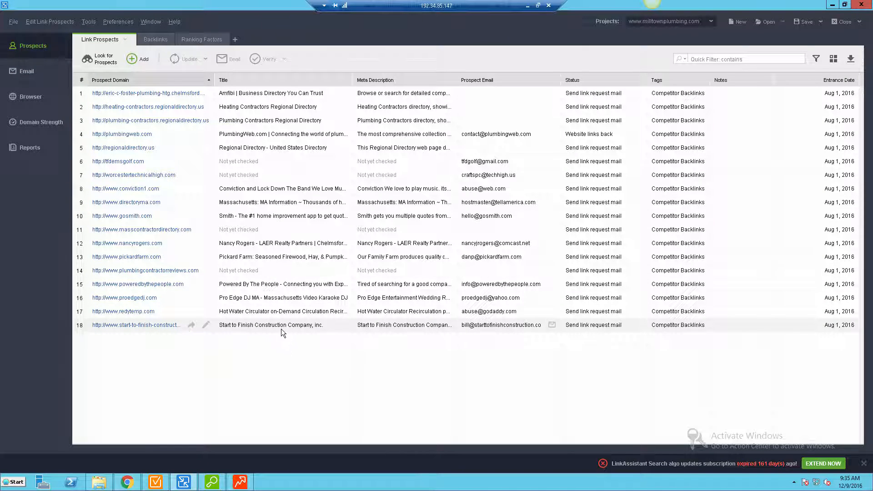
pyautogui.moveTo(342, 326)
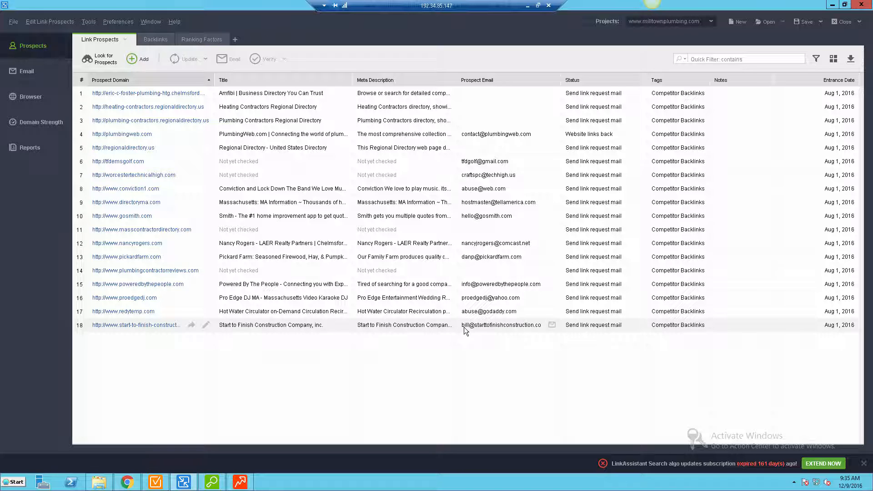
pyautogui.click(26, 71)
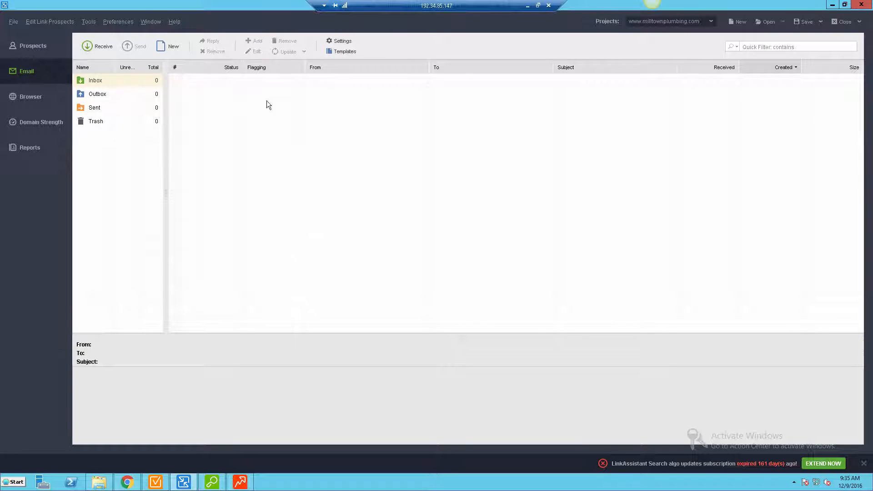
pyautogui.moveTo(258, 229)
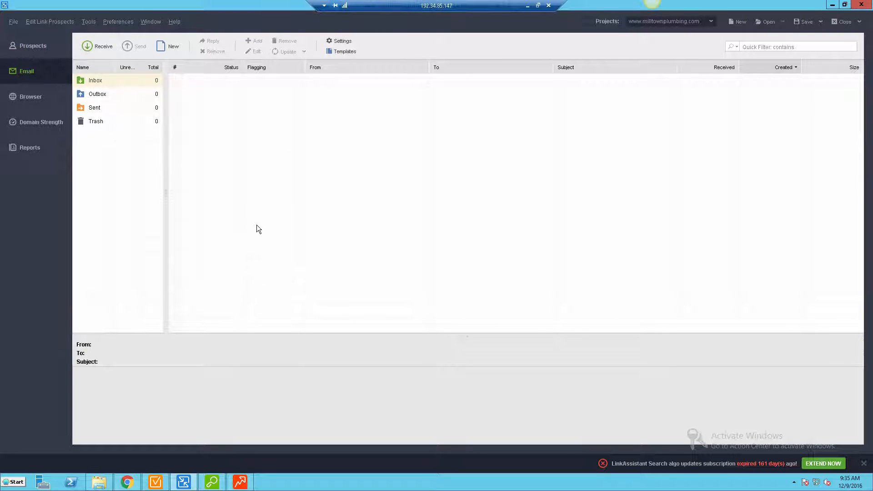
pyautogui.moveTo(261, 182)
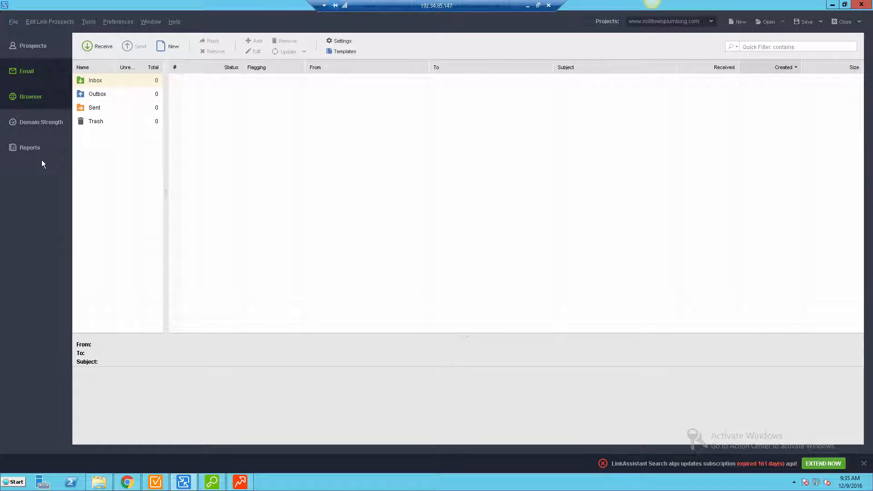
# Open the Domain Strength section for milltownplumbing.com from the sidebar
pyautogui.click(31, 96)
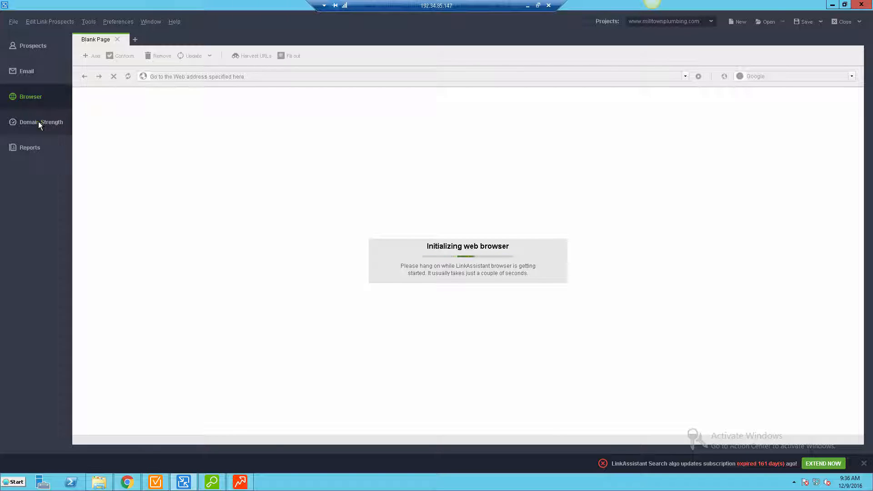
pyautogui.click(40, 122)
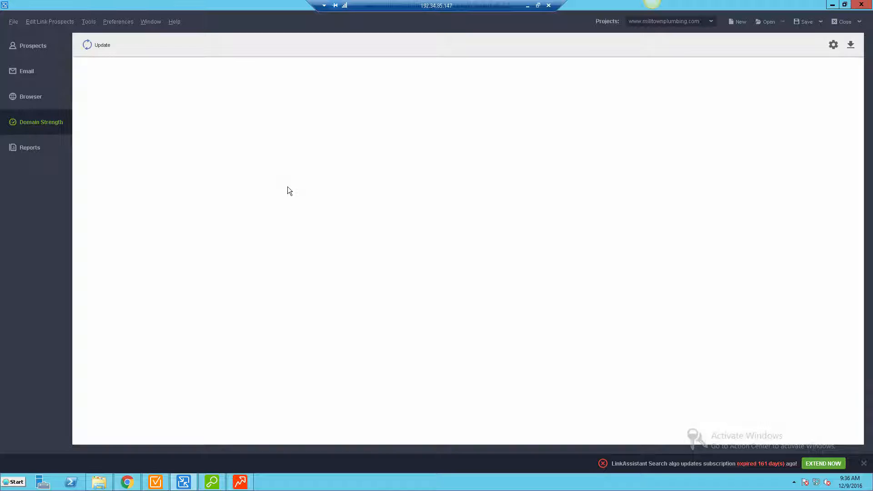
pyautogui.moveTo(281, 173)
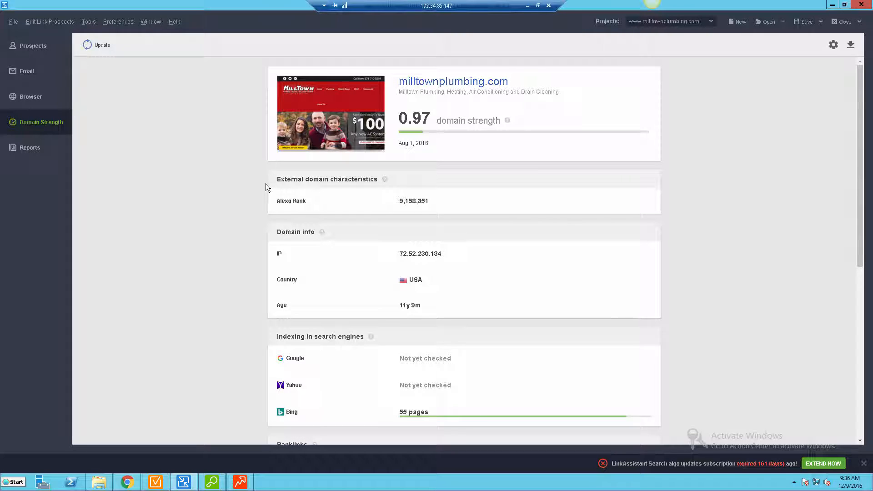
pyautogui.moveTo(82, 185)
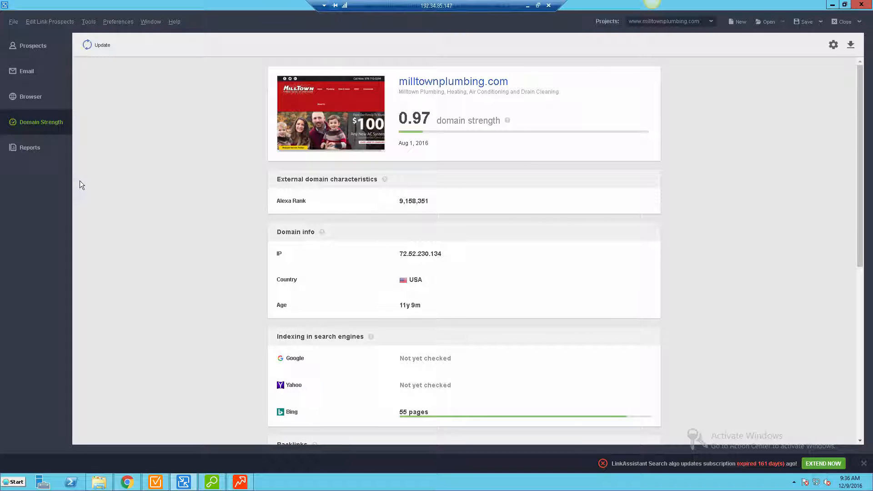
# View the Link Partner Management report, then open the Link Building report template for editing
pyautogui.click(29, 147)
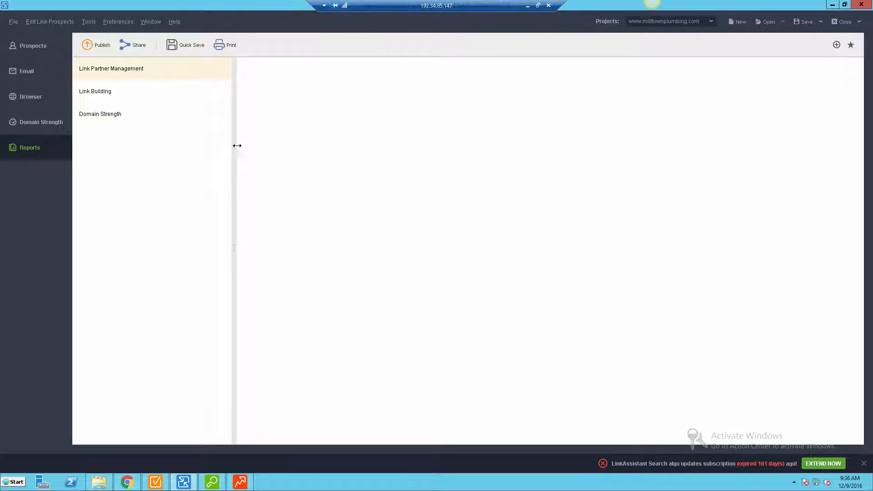
pyautogui.moveTo(208, 139)
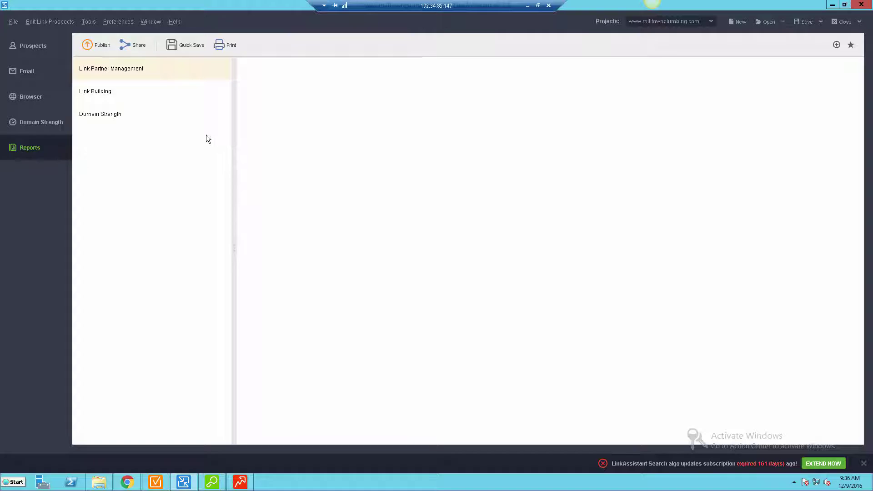
pyautogui.click(110, 68)
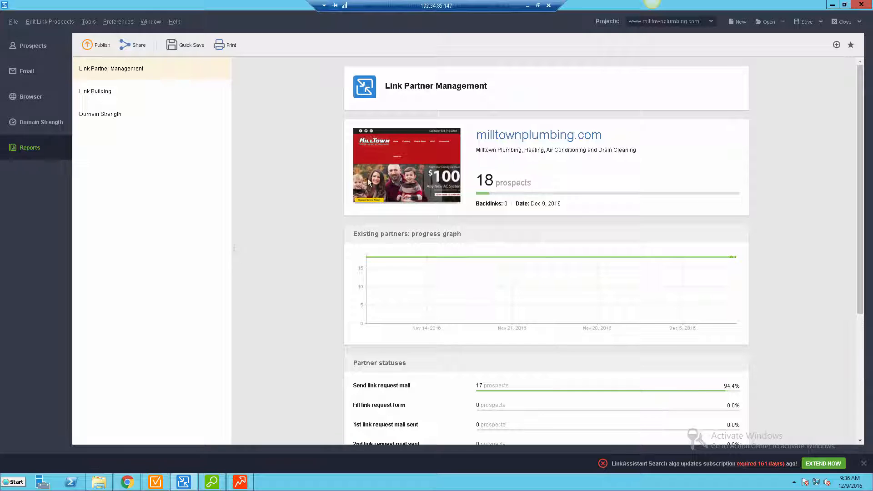
pyautogui.click(95, 91)
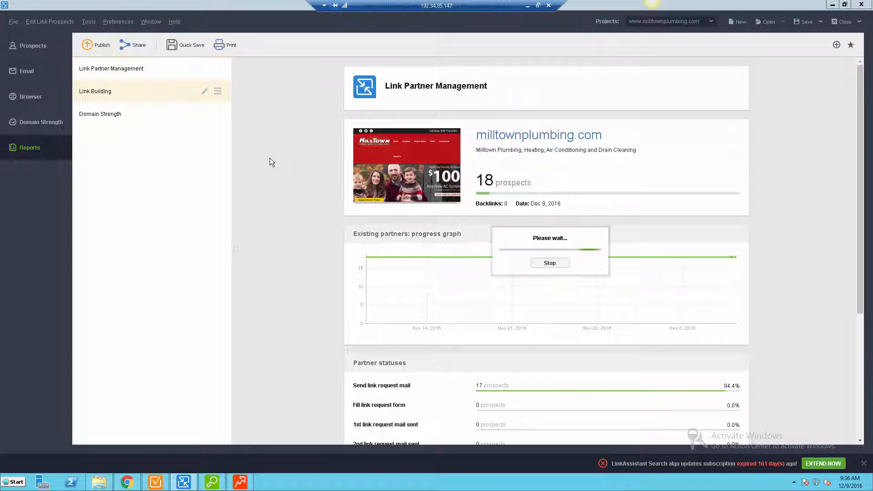
pyautogui.click(95, 91)
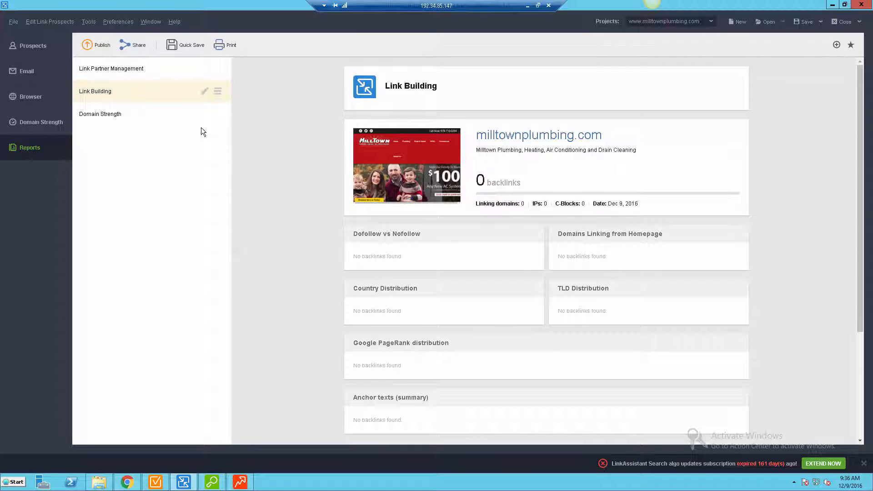
pyautogui.click(204, 91)
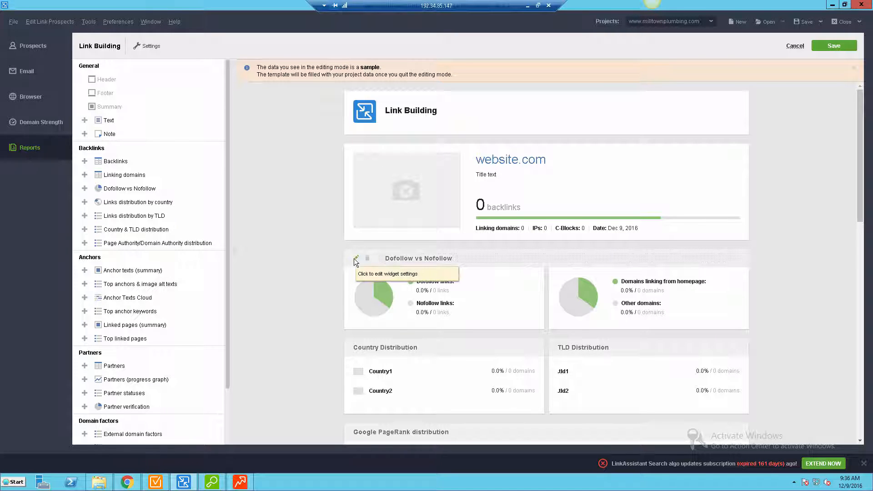
pyautogui.moveTo(367, 363)
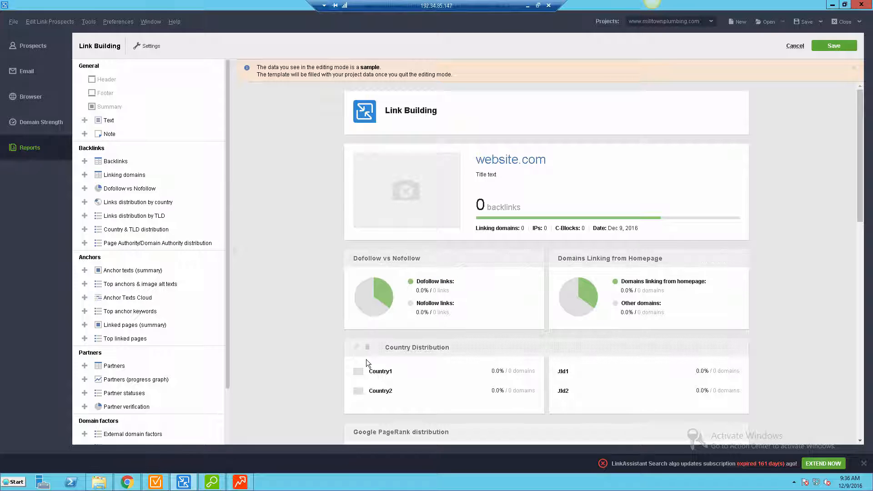
pyautogui.scroll(-3)
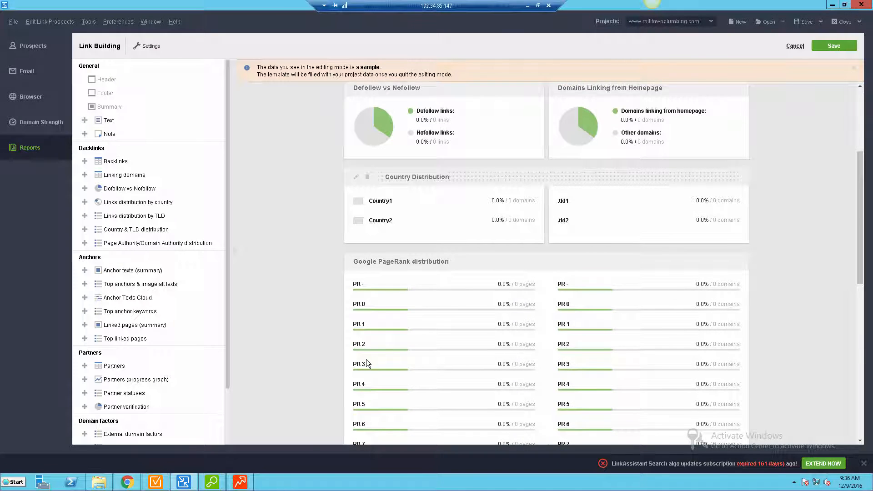
pyautogui.scroll(-3)
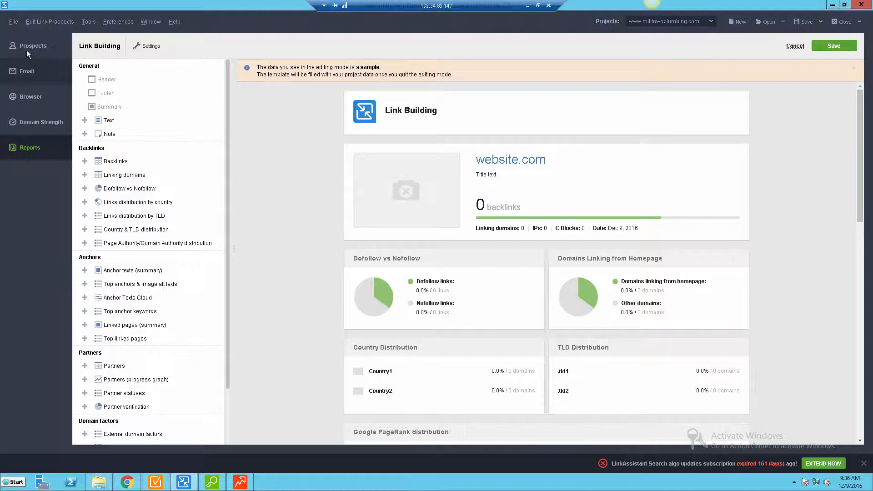
# Return to the 18 prospects and launch the Find Link Prospects wizard
pyautogui.click(31, 46)
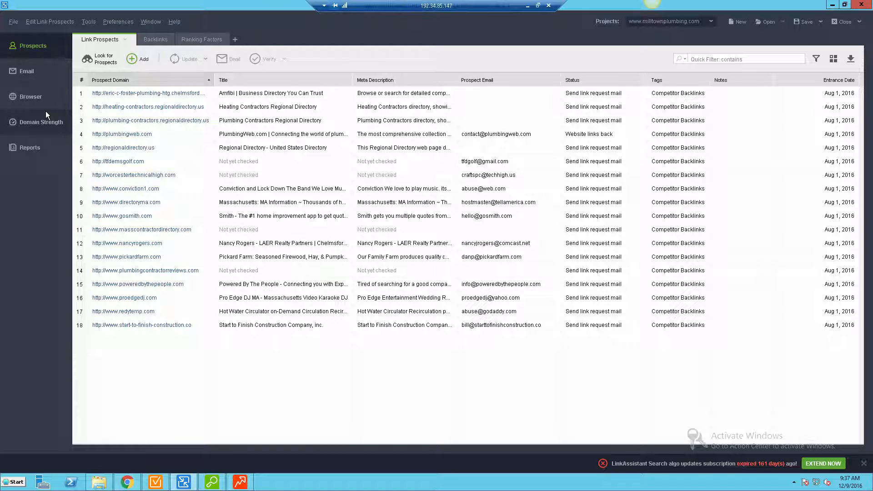
pyautogui.moveTo(49, 114)
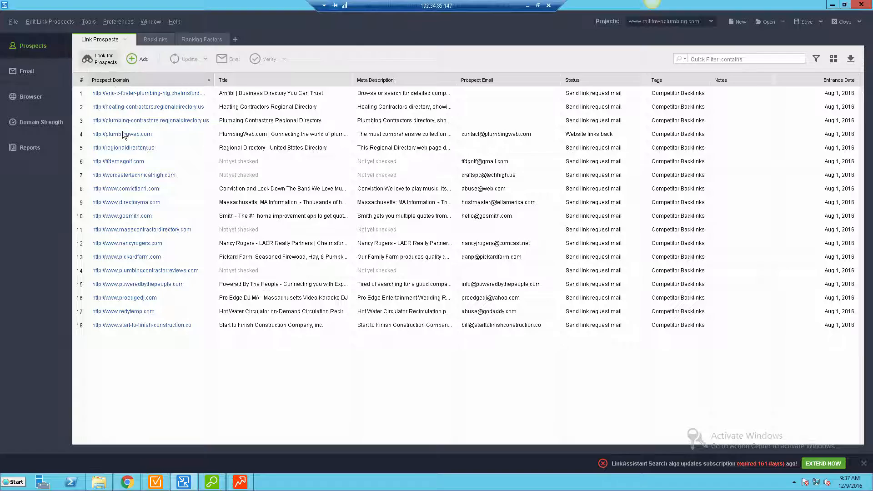
pyautogui.click(101, 59)
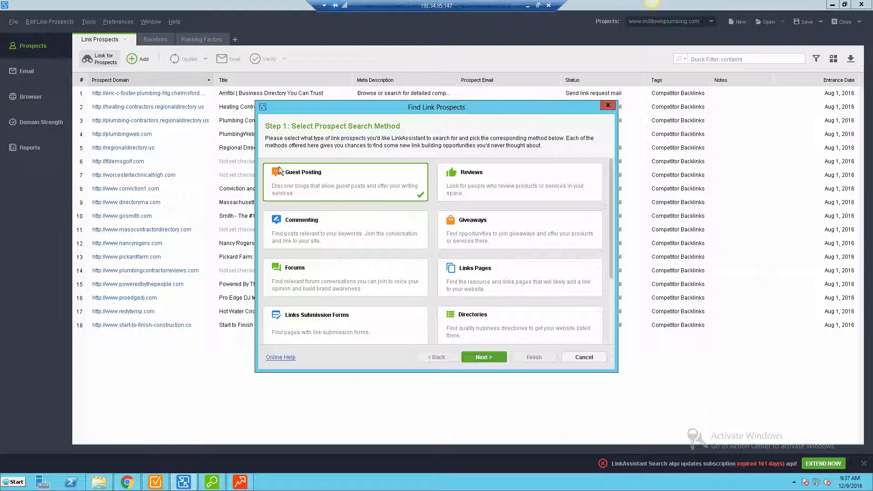
pyautogui.moveTo(542, 251)
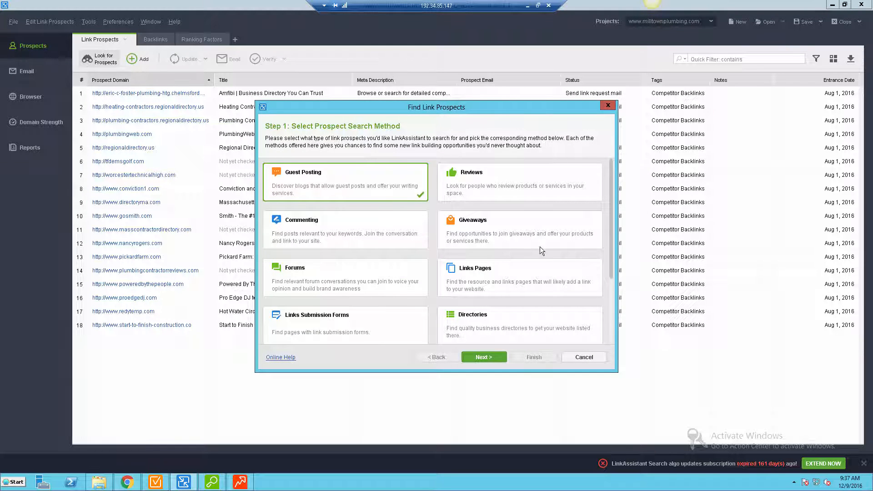
pyautogui.moveTo(353, 208)
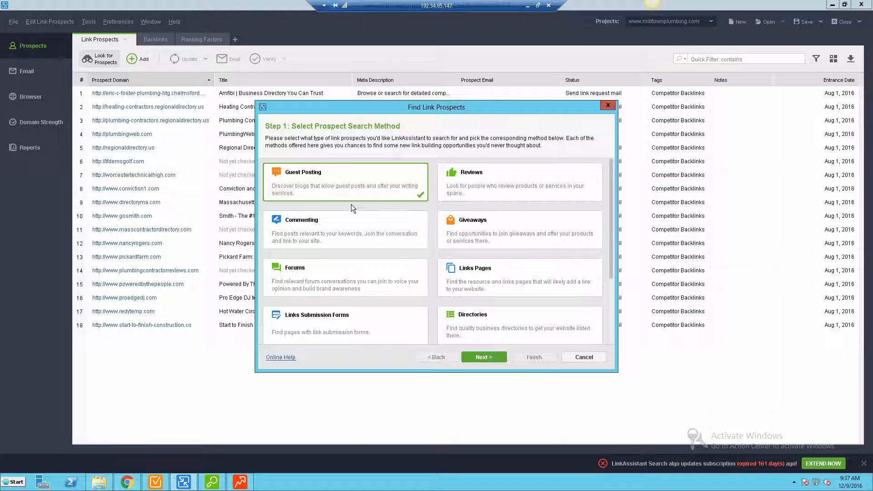
# Pick Forums as the prospect search method and advance to the keyword step
pyautogui.scroll(-3)
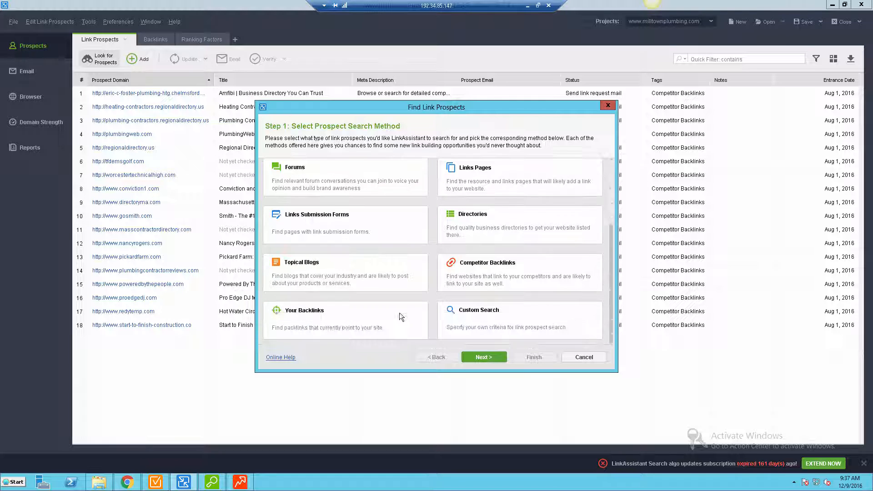
pyautogui.moveTo(365, 302)
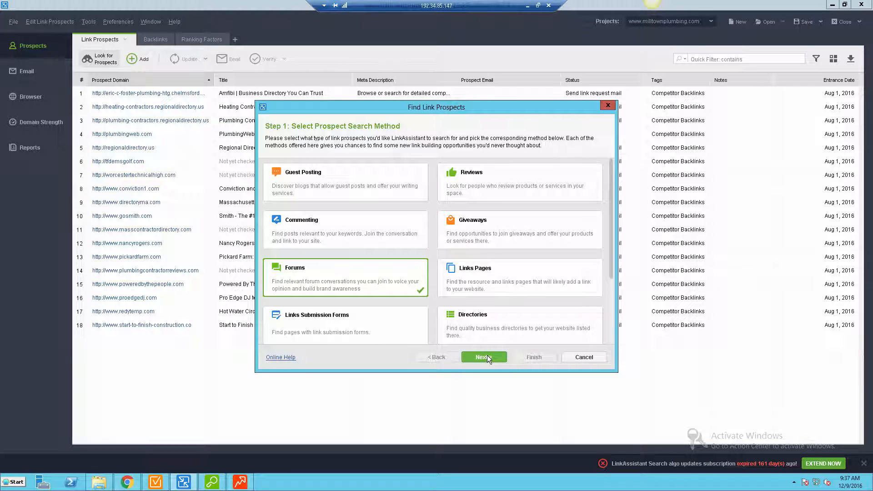
pyautogui.moveTo(440, 341)
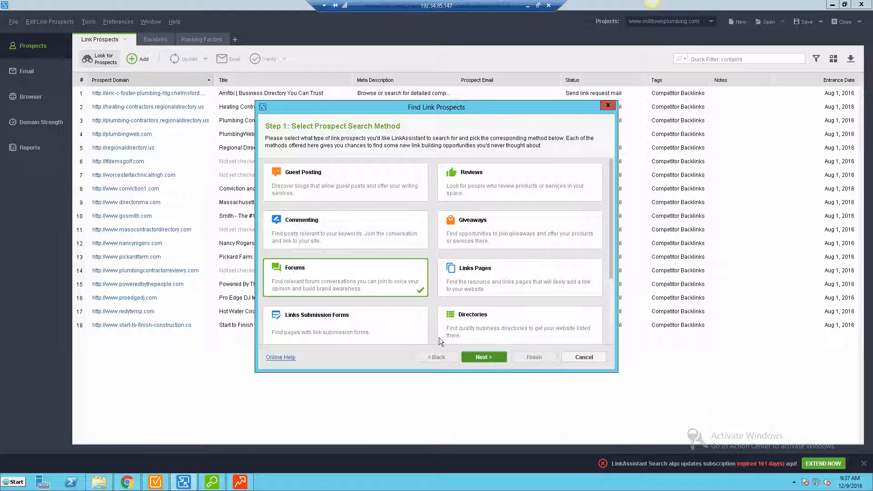
pyautogui.click(484, 357)
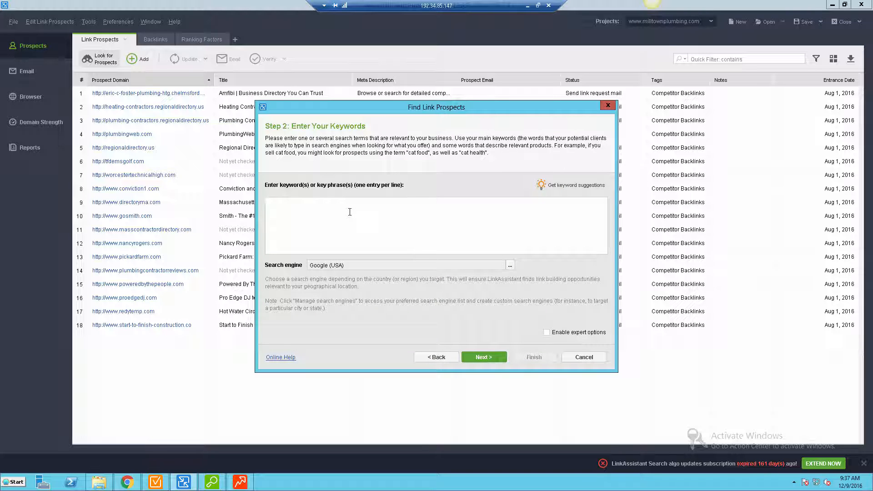
# Enter 'plumbing' as the keyword, with Google (USA) as search engine
pyautogui.write('plumbing')
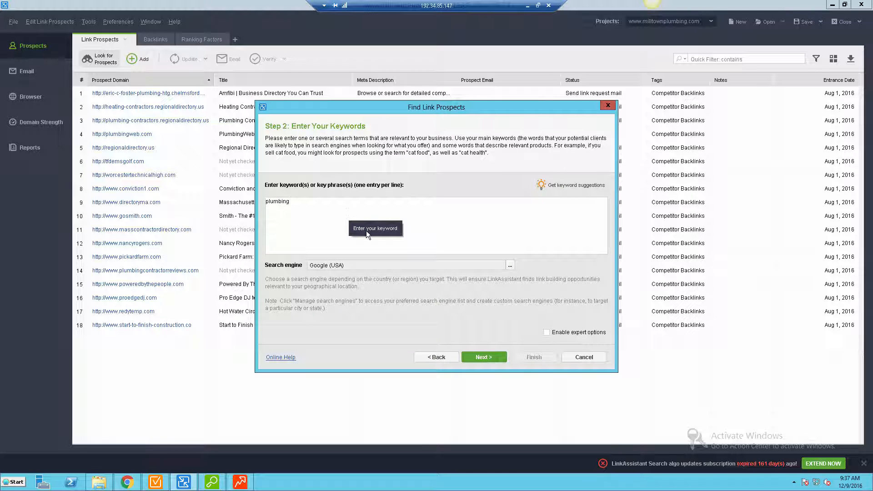
pyautogui.moveTo(299, 230)
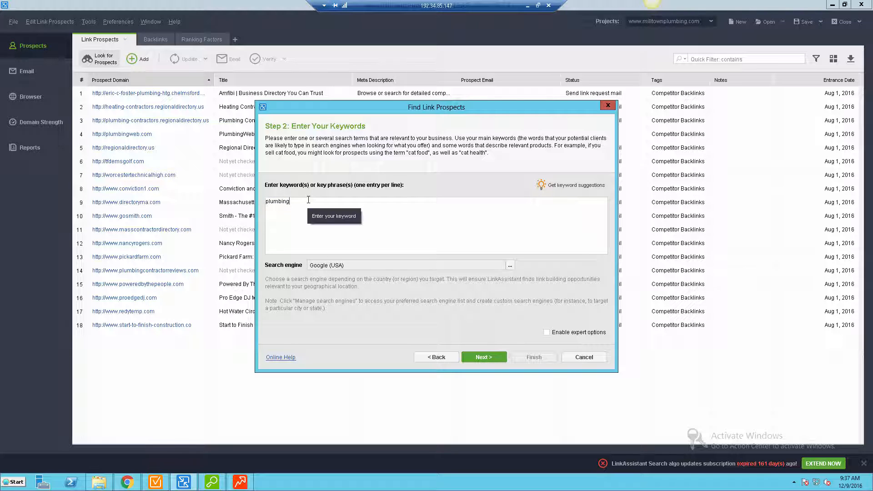
pyautogui.moveTo(331, 216)
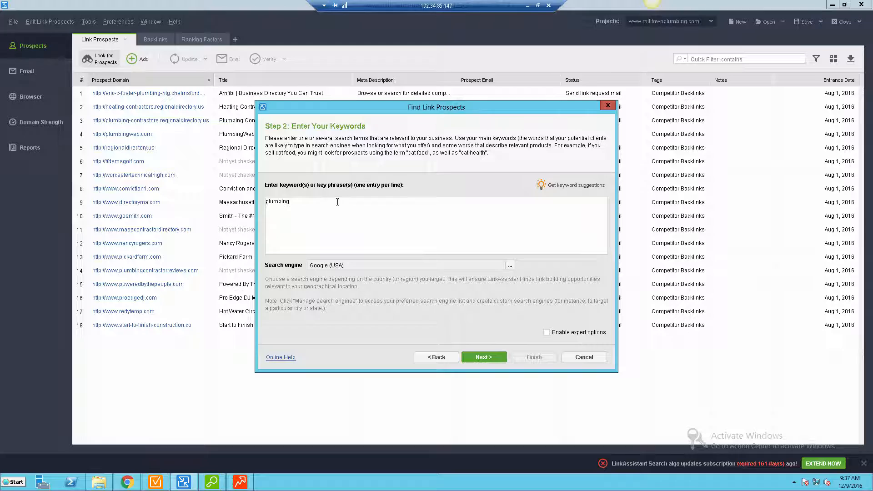
pyautogui.moveTo(329, 202)
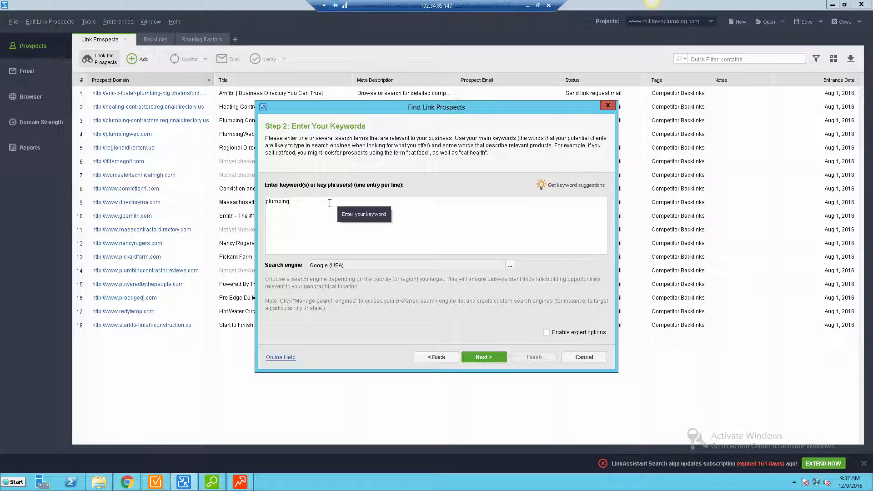